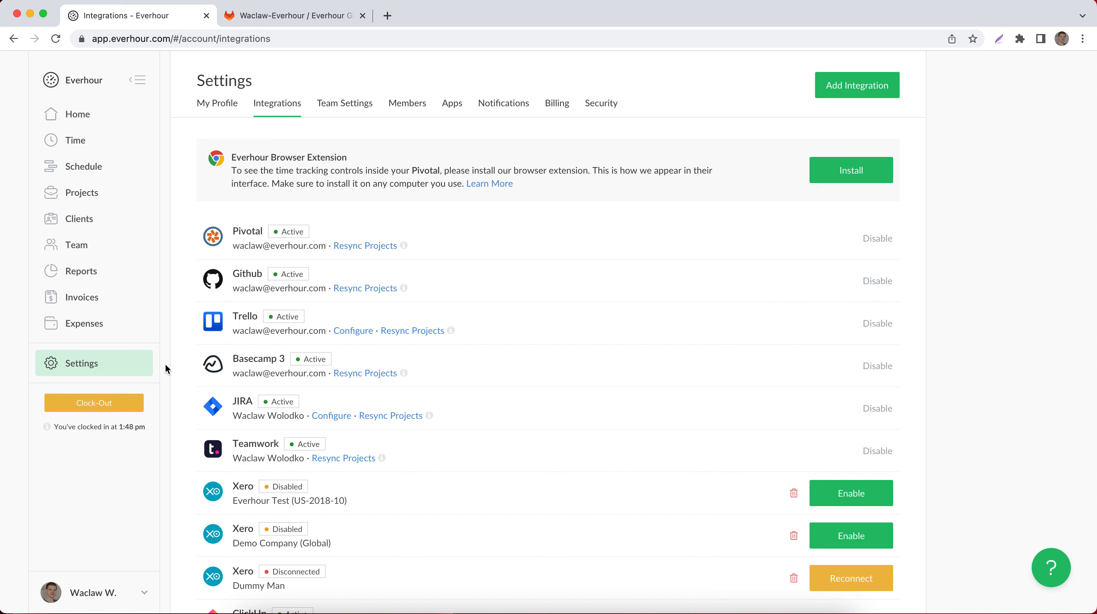
mouse_move(180, 371)
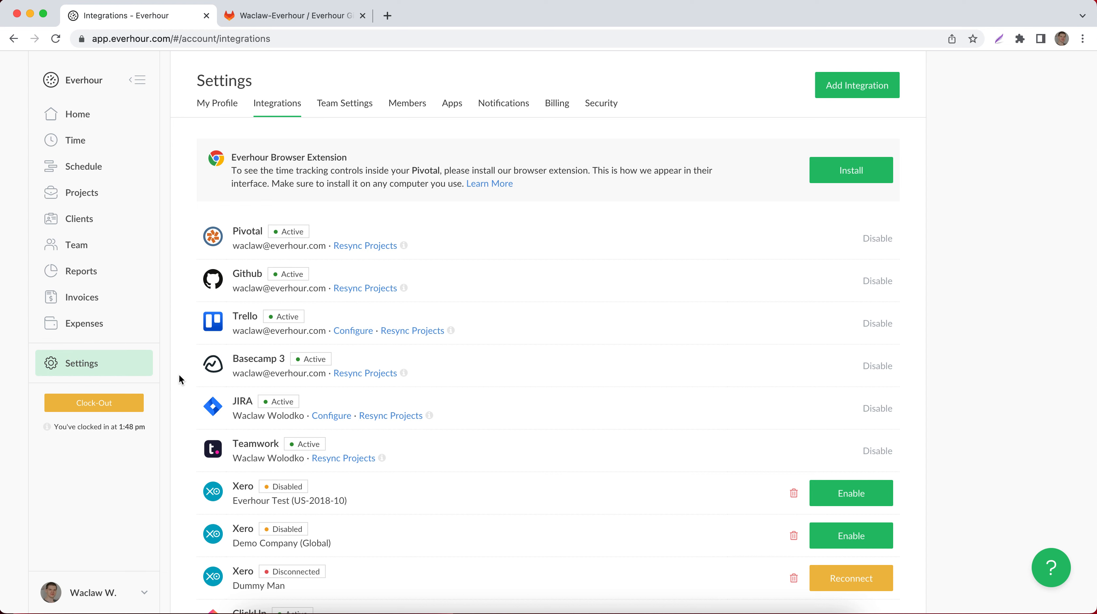
Connect Gitlab from the Add Integration catalog and complete the GitLab OAuth authorization redirect
scroll("down", 3)
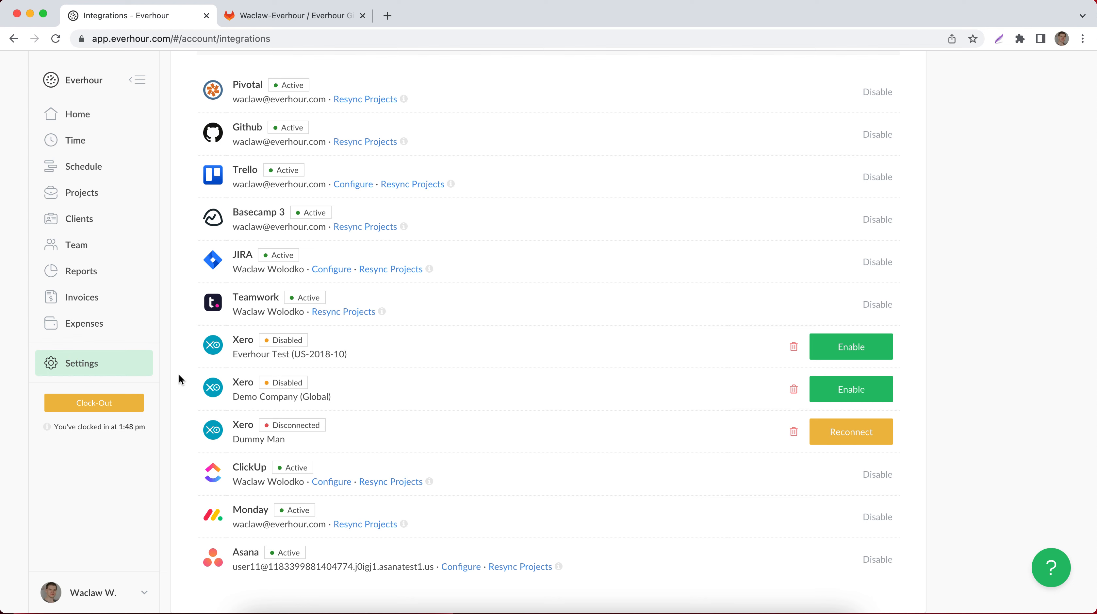
scroll("up", 3)
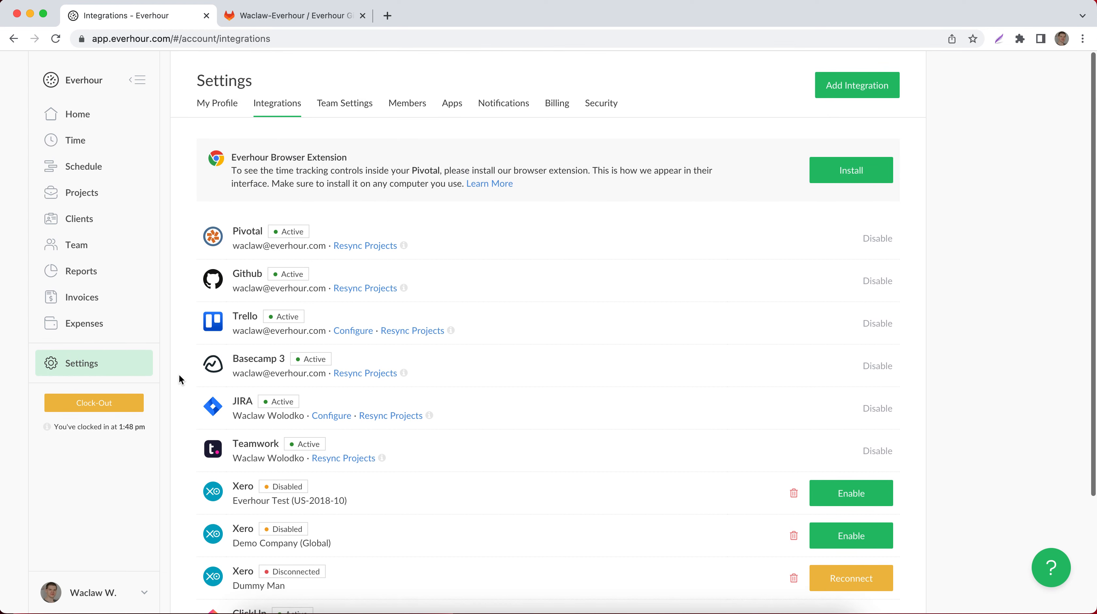
mouse_move(184, 347)
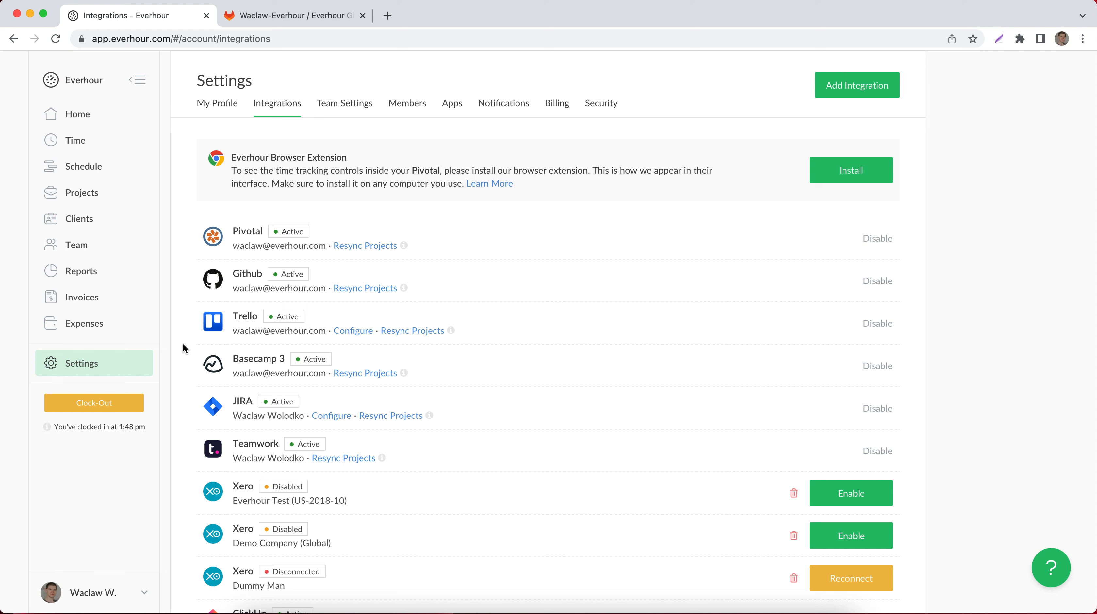
mouse_move(284, 116)
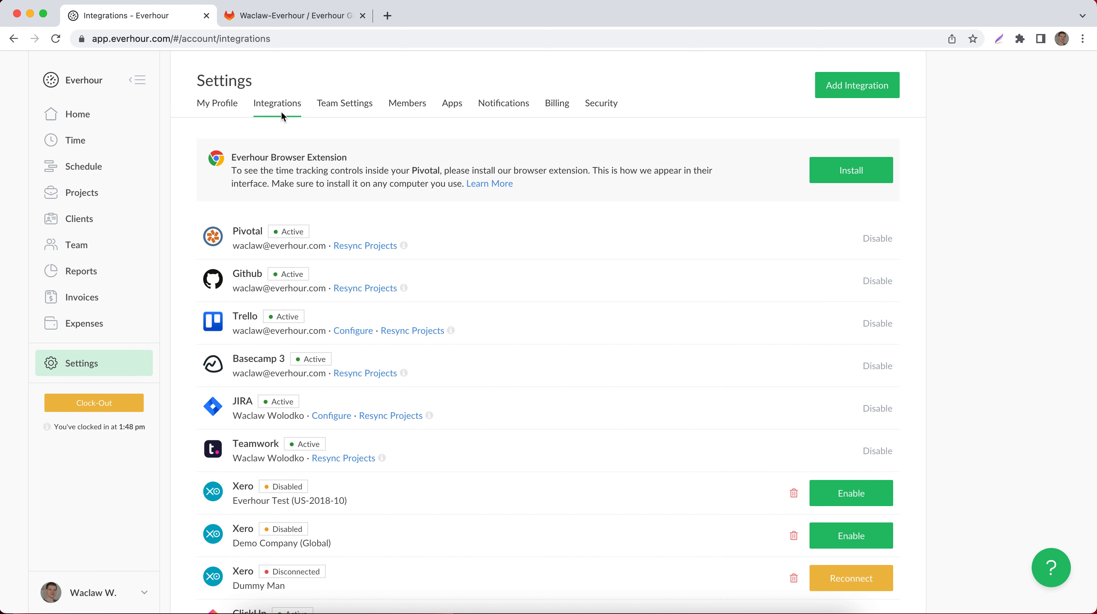
left_click(857, 84)
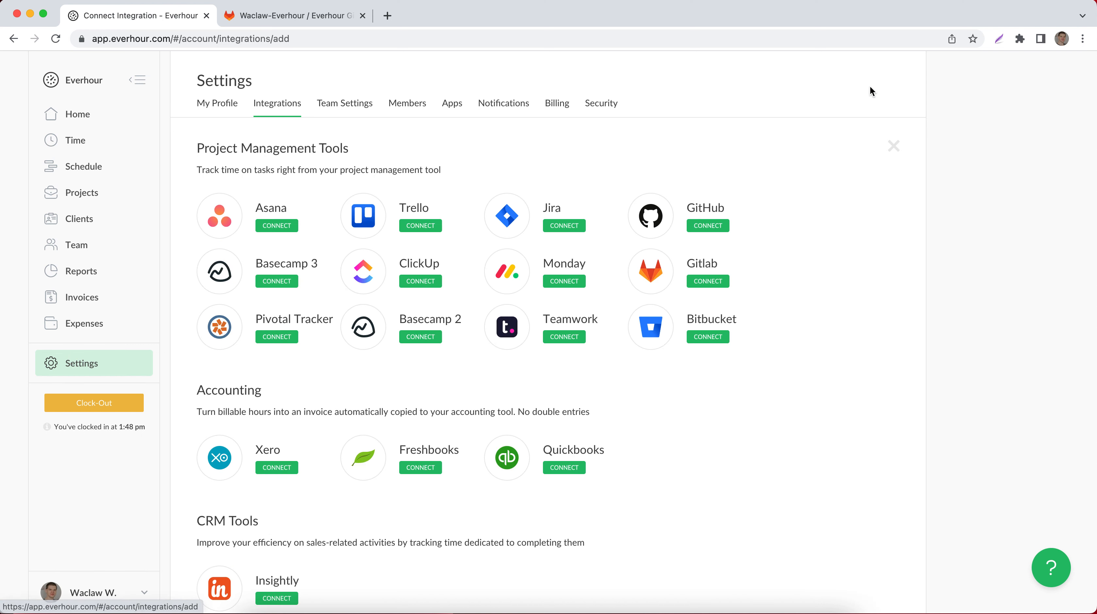
mouse_move(701, 294)
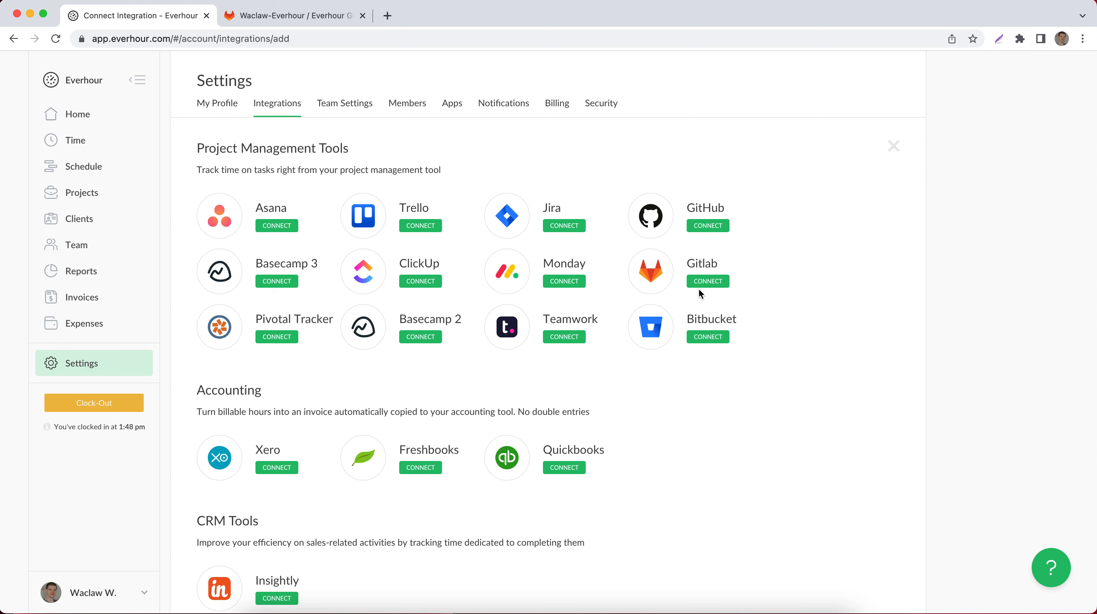
left_click(708, 280)
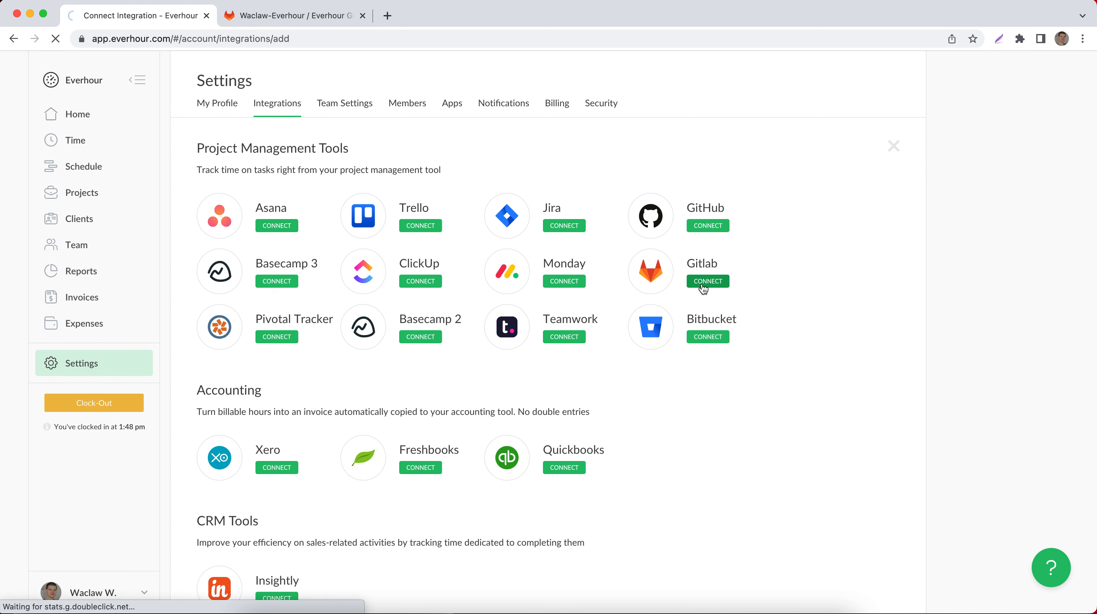
left_click(707, 280)
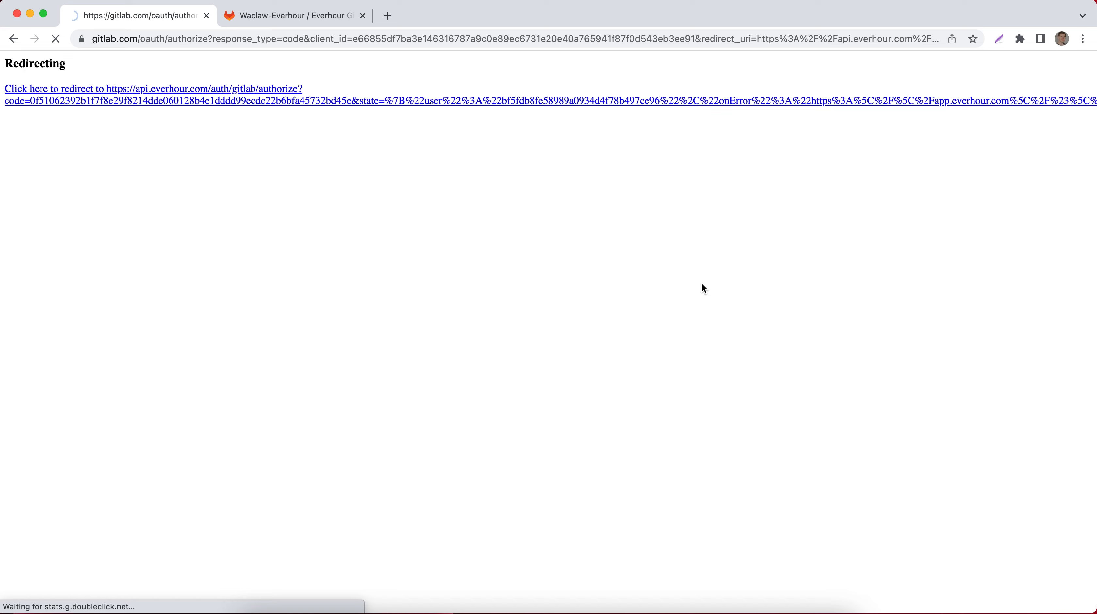
left_click(153, 88)
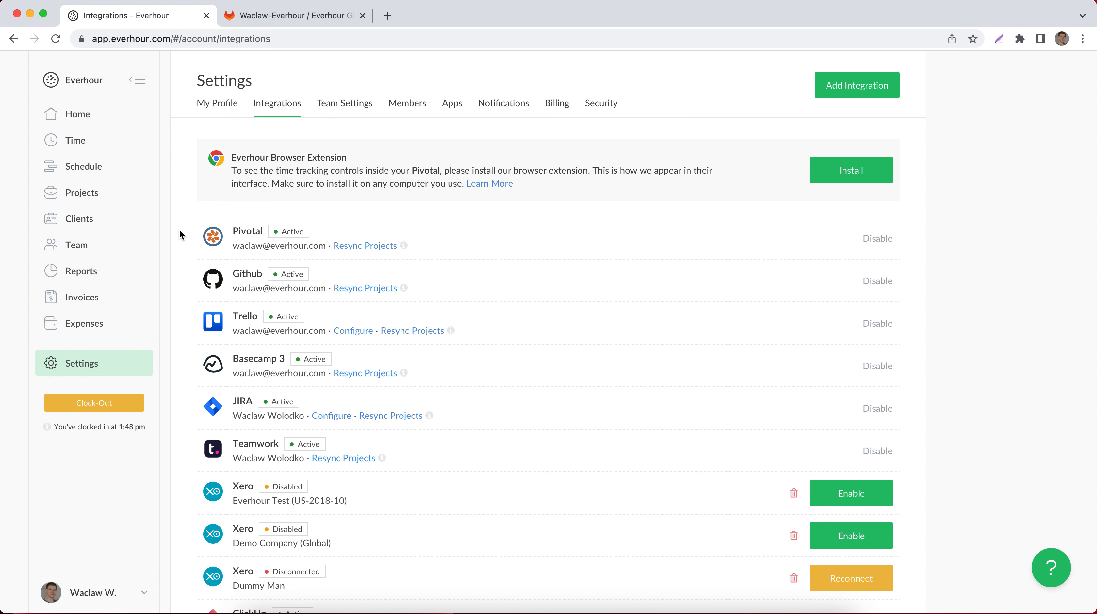
scroll("down", 3)
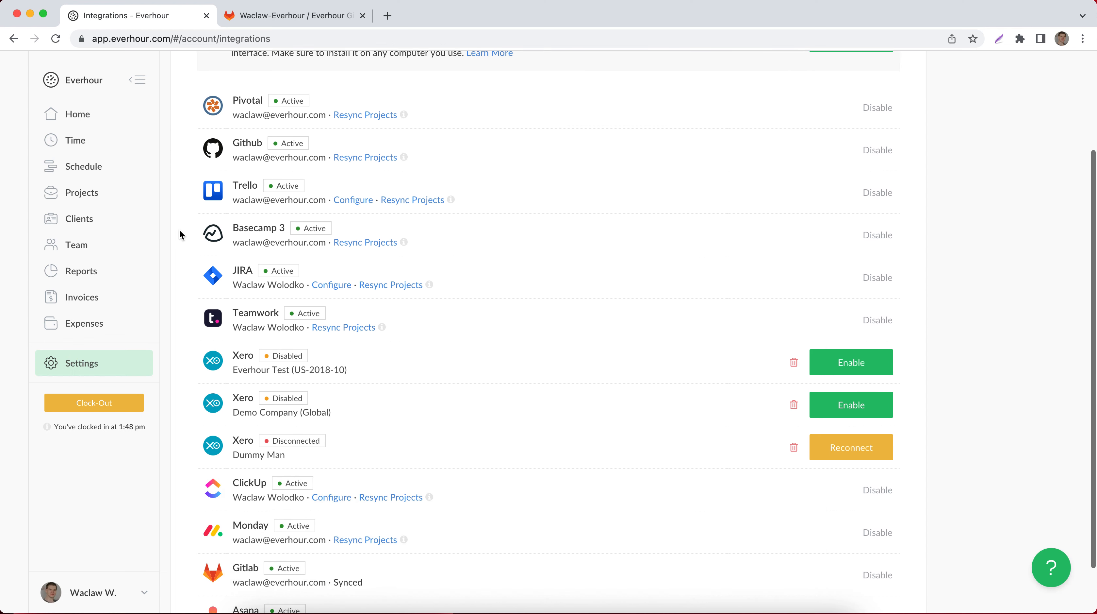
scroll("down", 3)
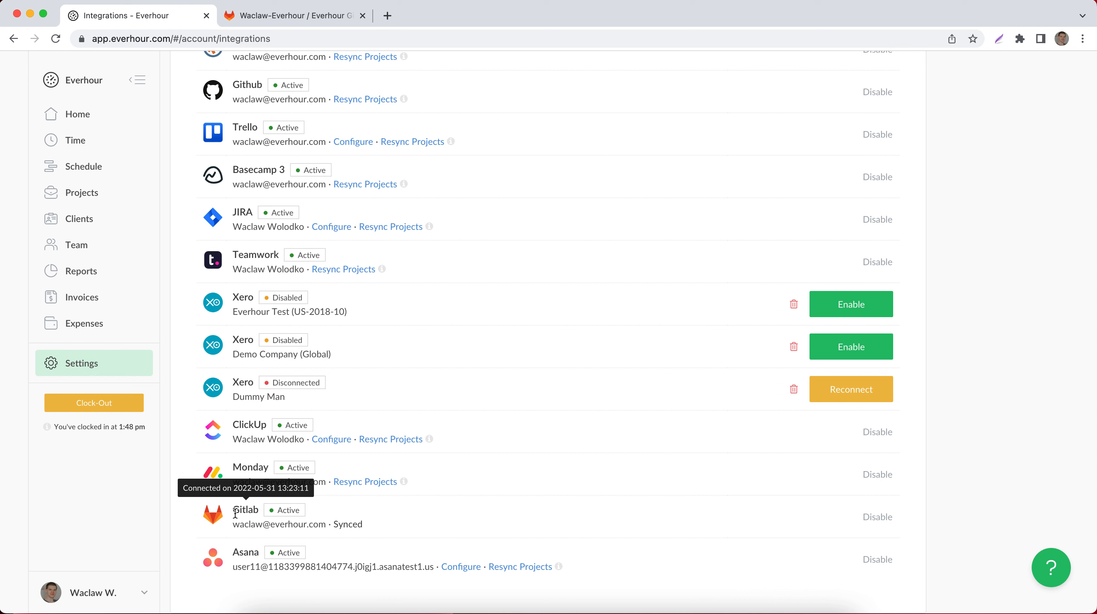
mouse_move(250, 511)
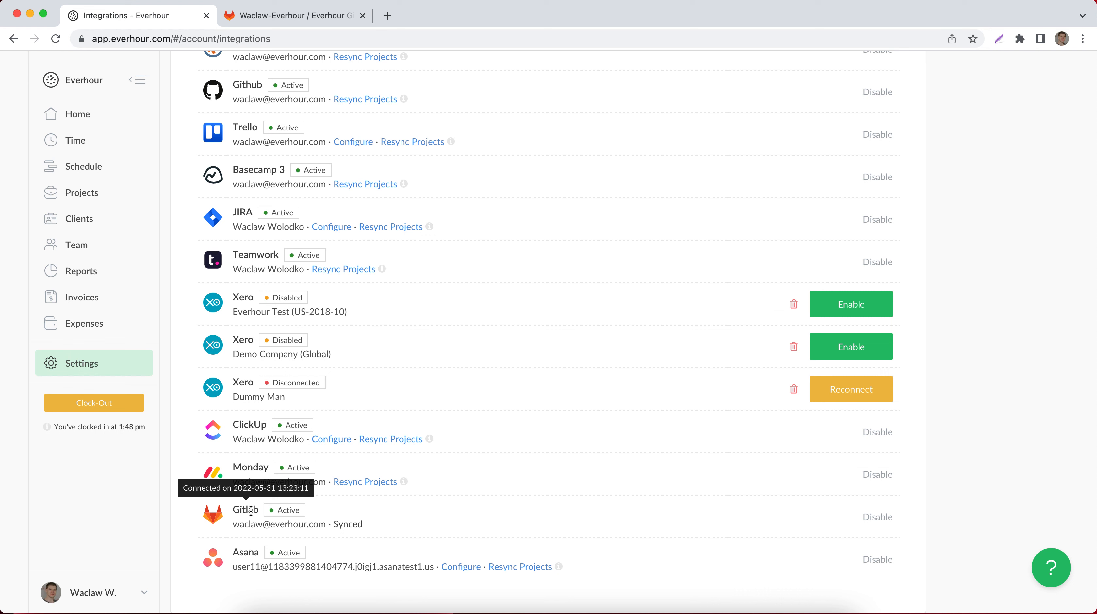
mouse_move(184, 523)
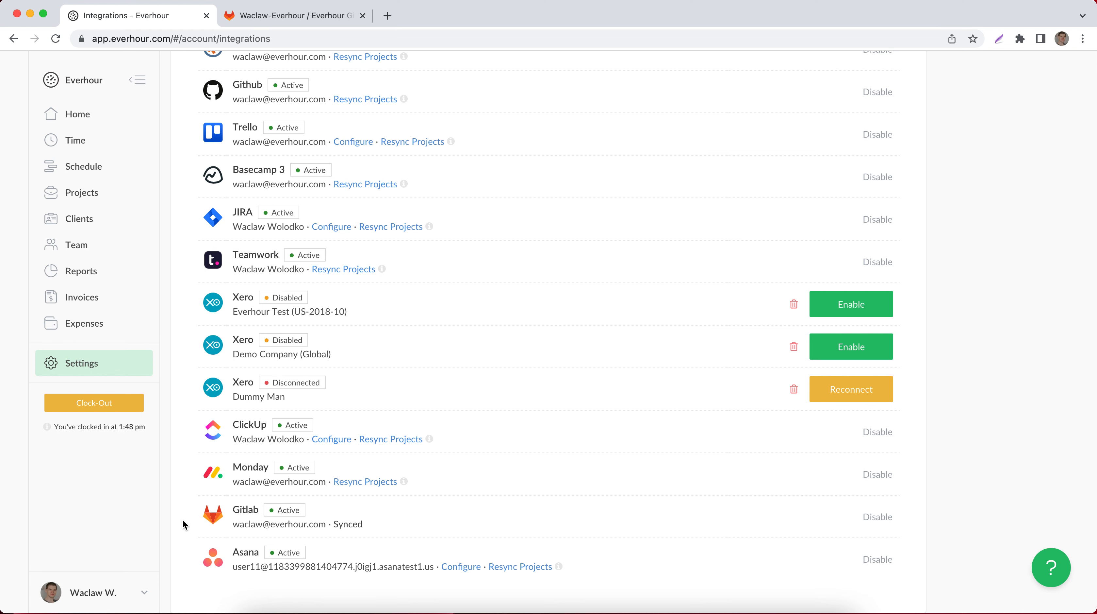
scroll("up", 3)
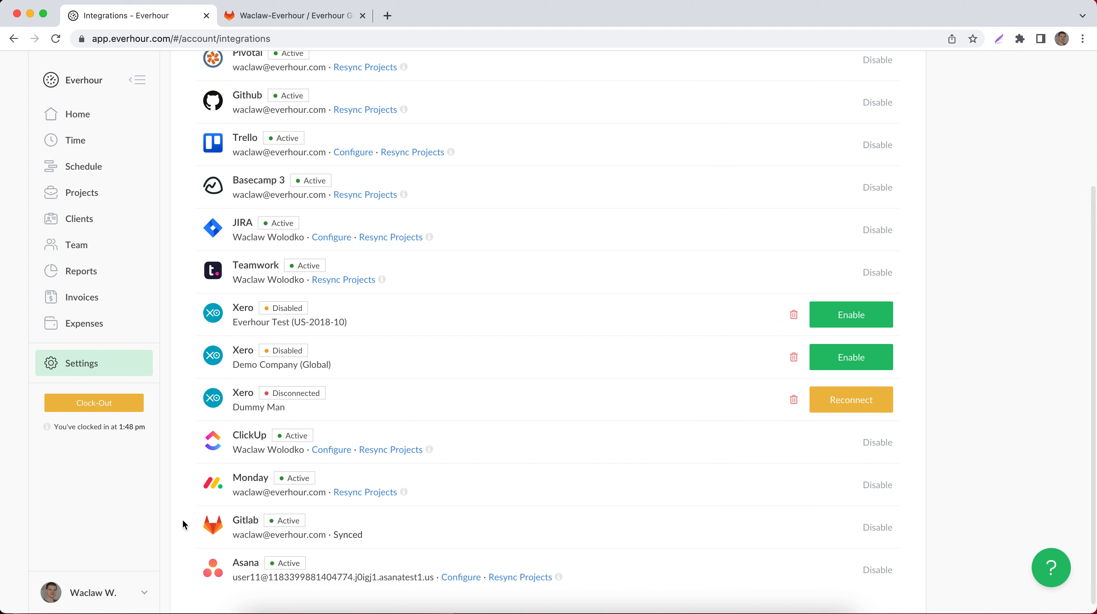
scroll("up", 3)
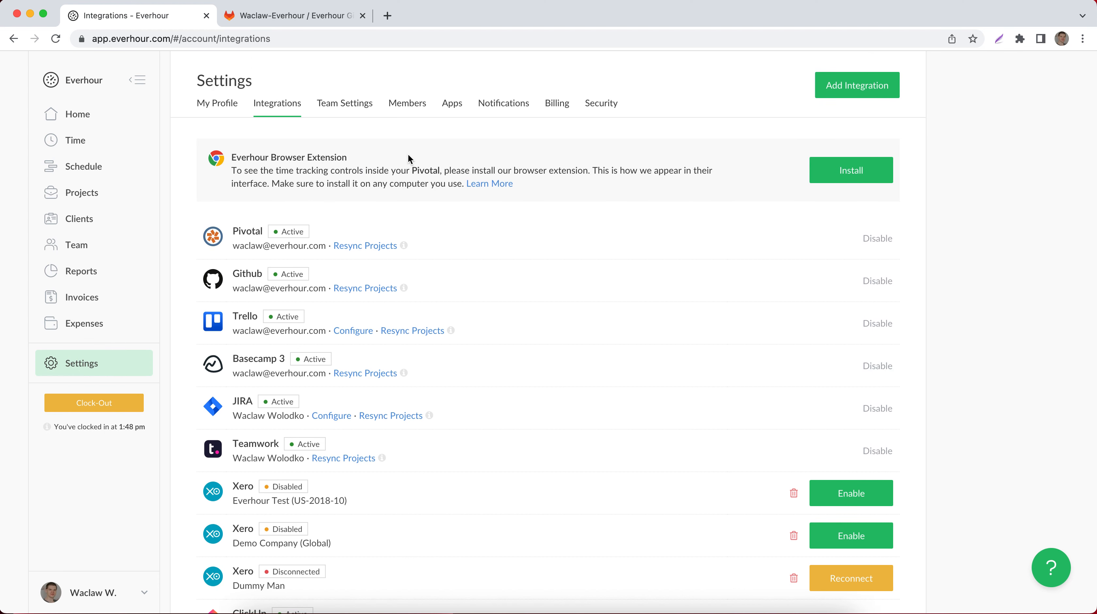
mouse_move(268, 160)
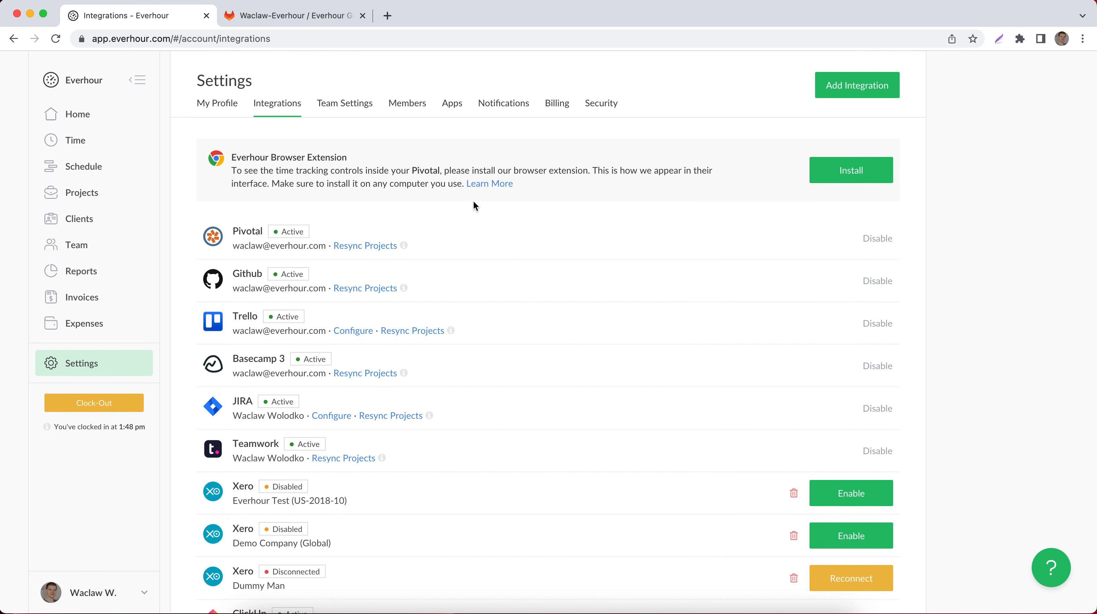
Install the Everhour Browser Extension from its banner, add it to Chrome and dismiss the added notice
left_click(850, 169)
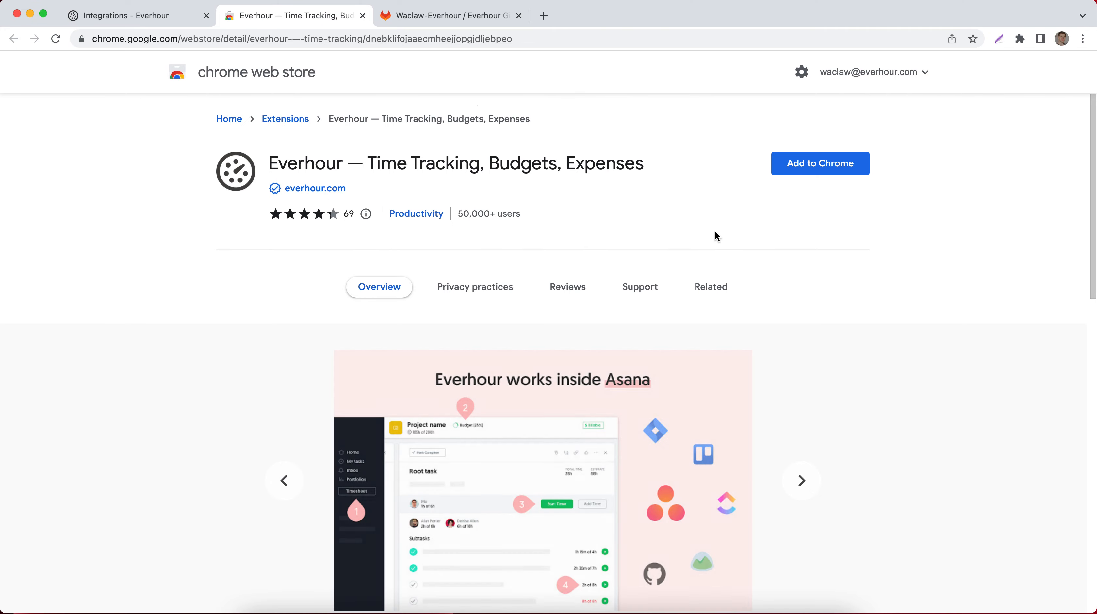
left_click(819, 163)
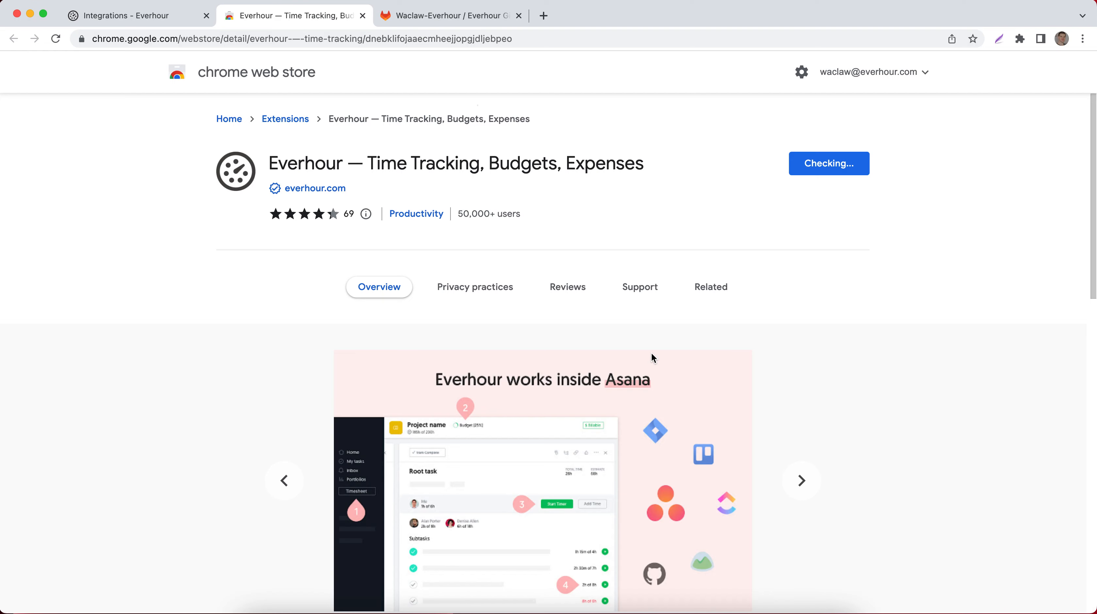
mouse_move(674, 130)
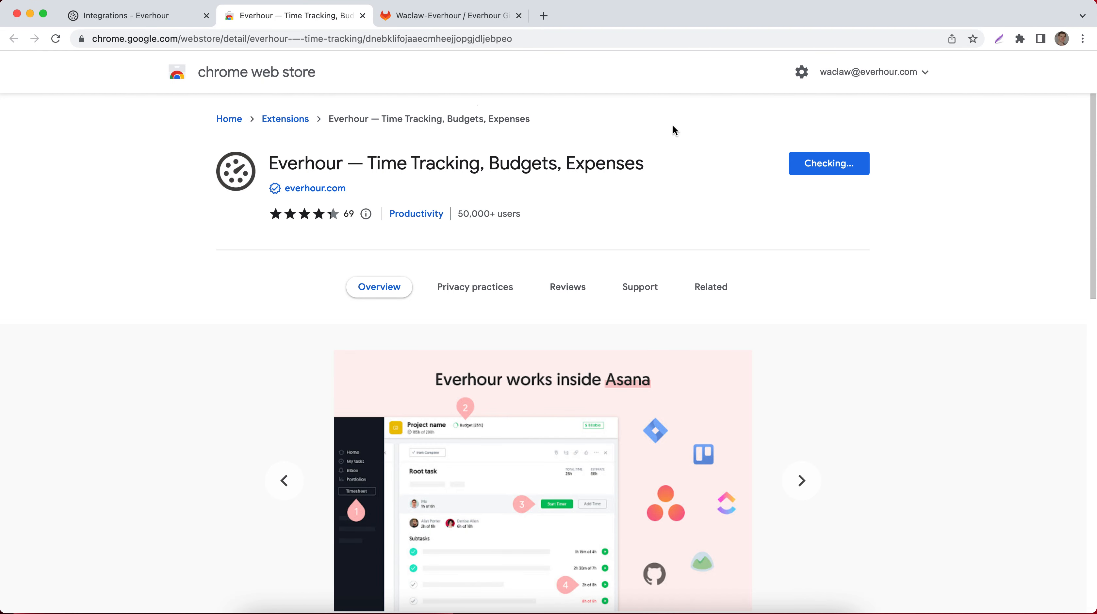
left_click(828, 163)
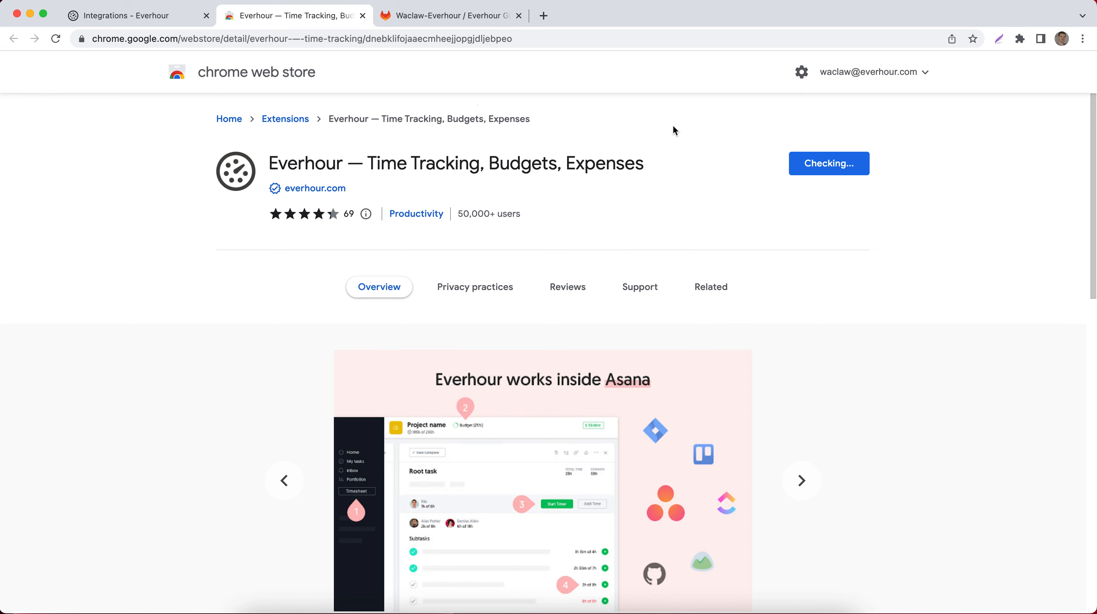
left_click(828, 162)
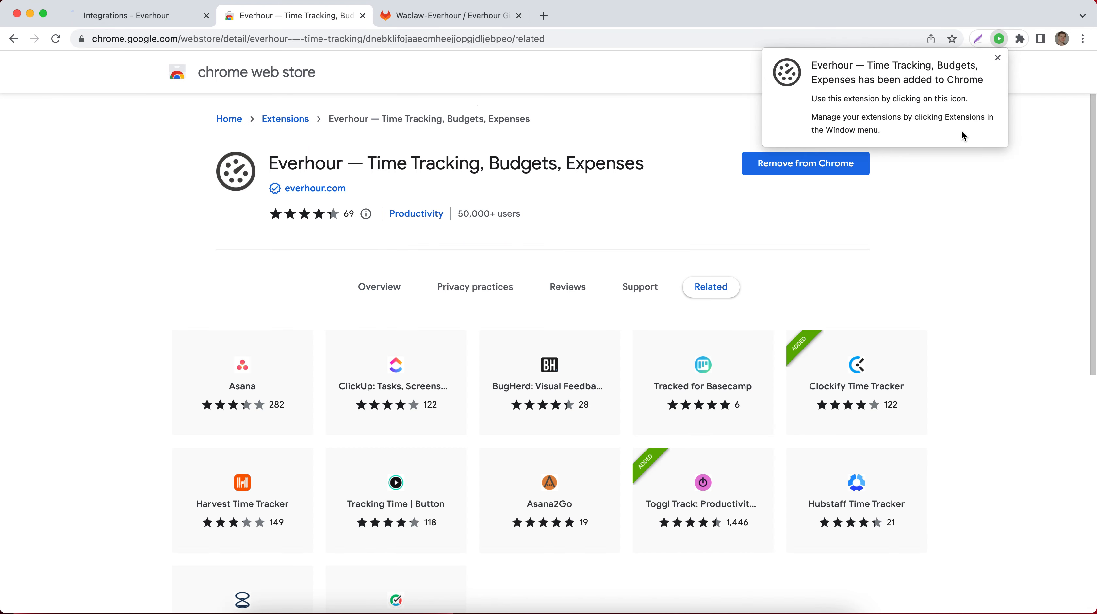
left_click(998, 58)
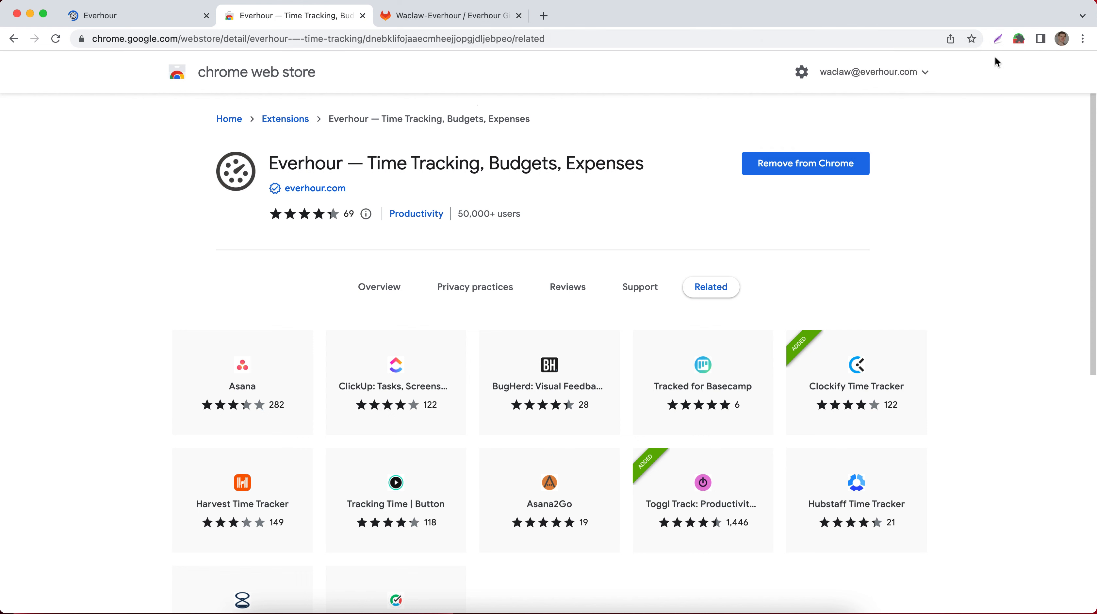
Grant the Everhour extension access to the Atlassian, Teamwork and Monday domains and reopen its panel
left_click(1019, 39)
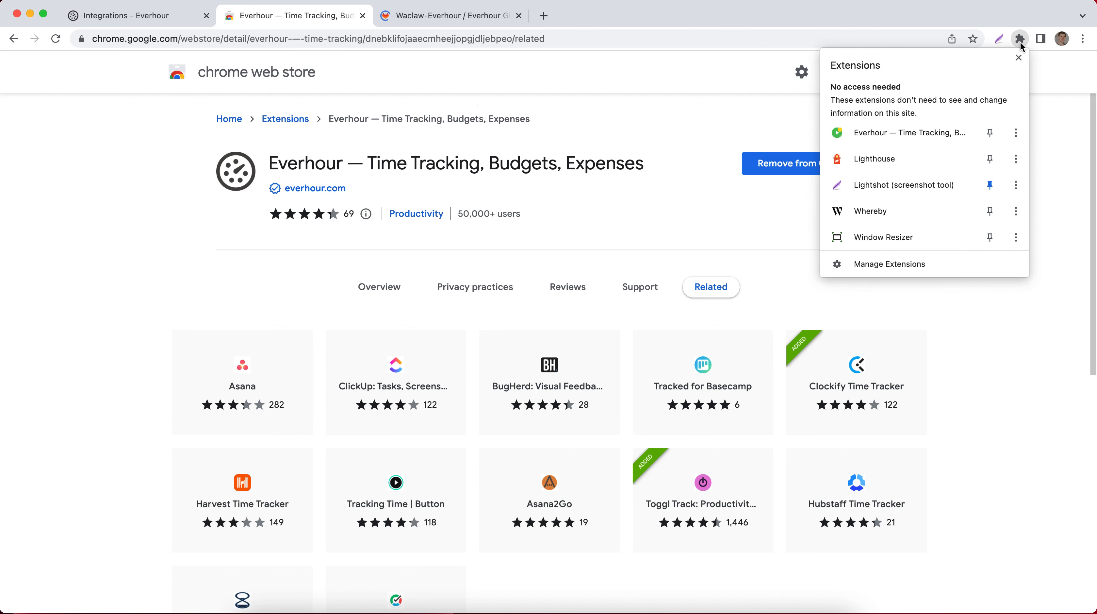
mouse_move(989, 132)
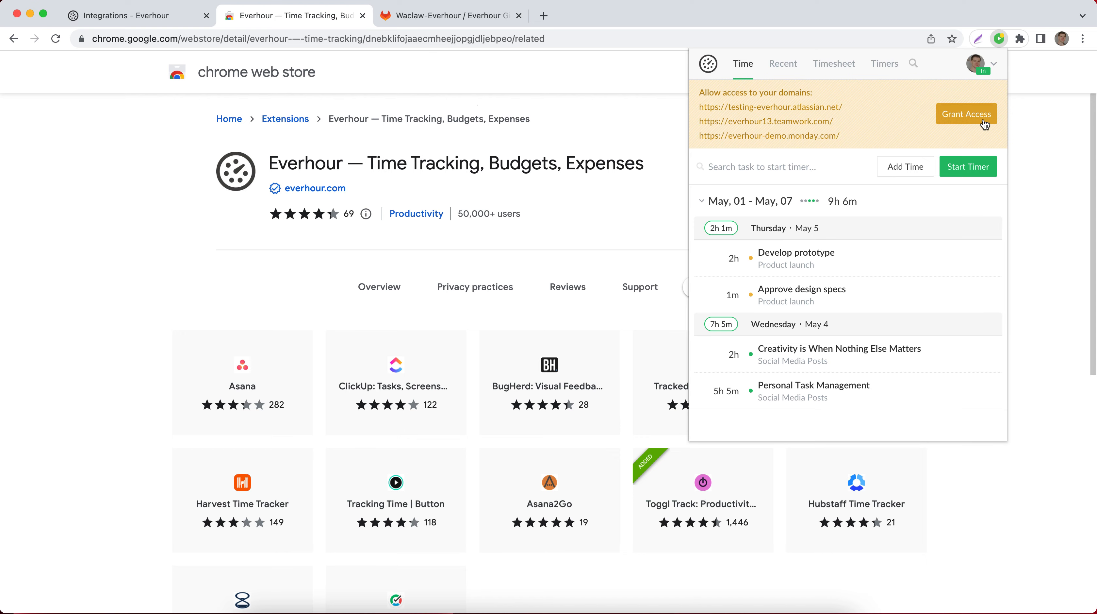
left_click(966, 113)
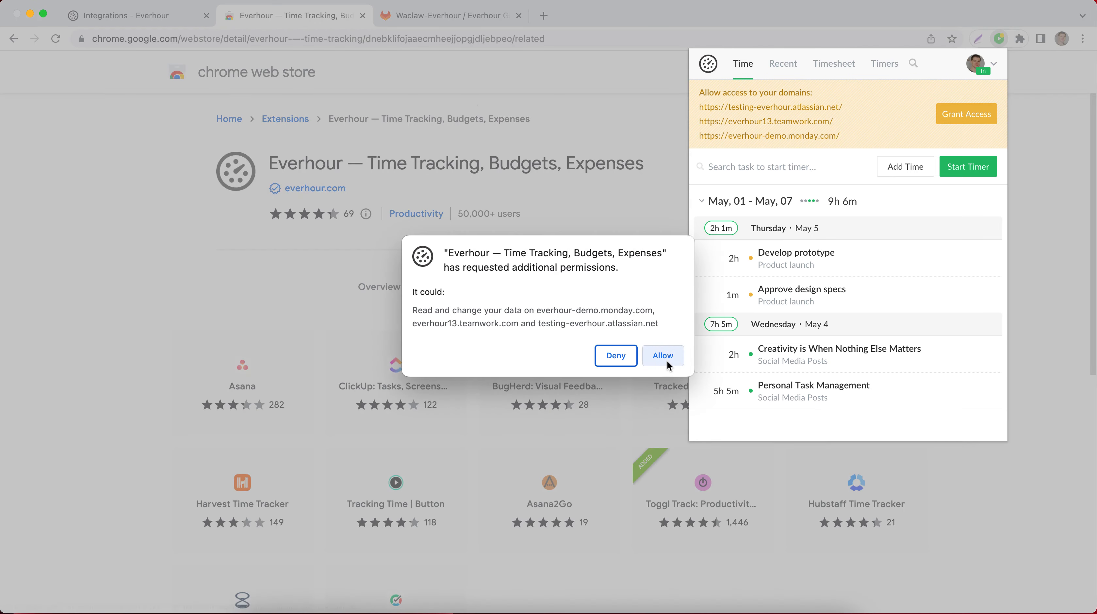
left_click(662, 356)
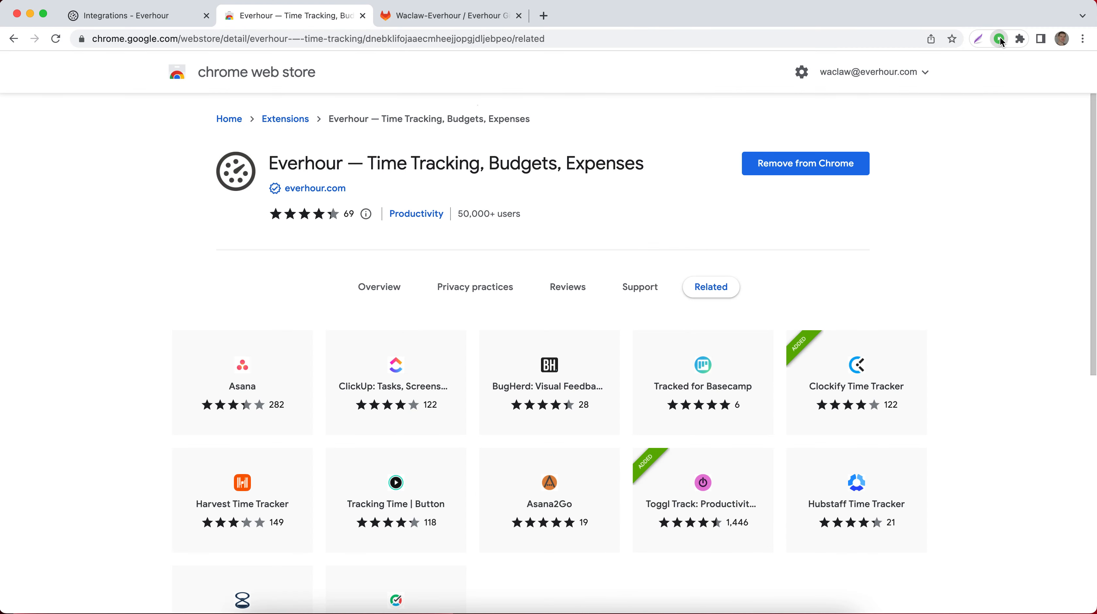
left_click(999, 38)
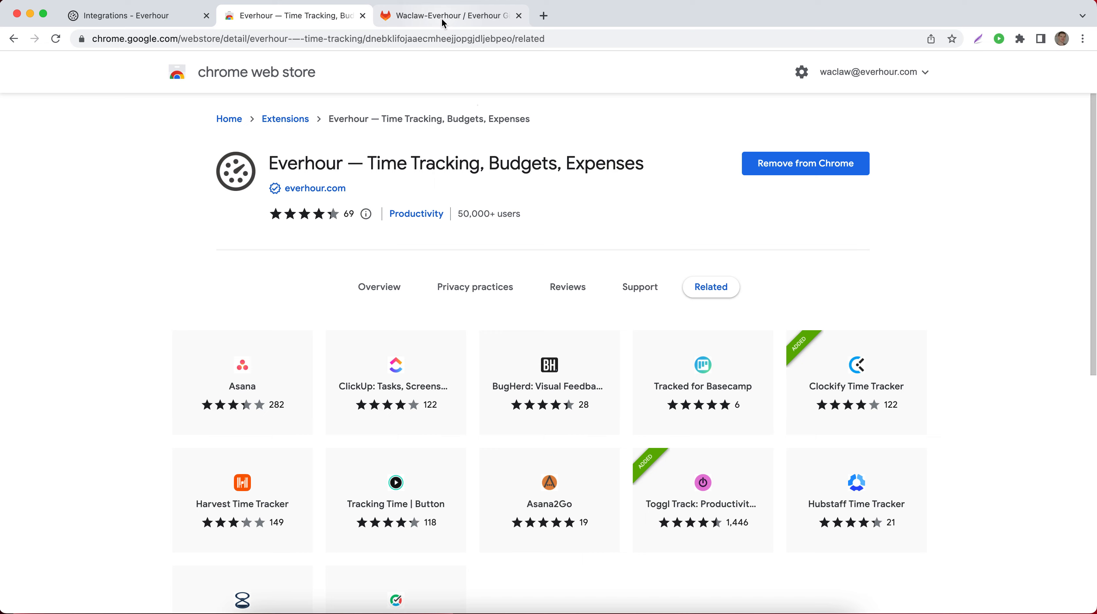
Start an Everhour timer on Issue 1.2 from the GitLab project's issue list and go to its details page
left_click(452, 15)
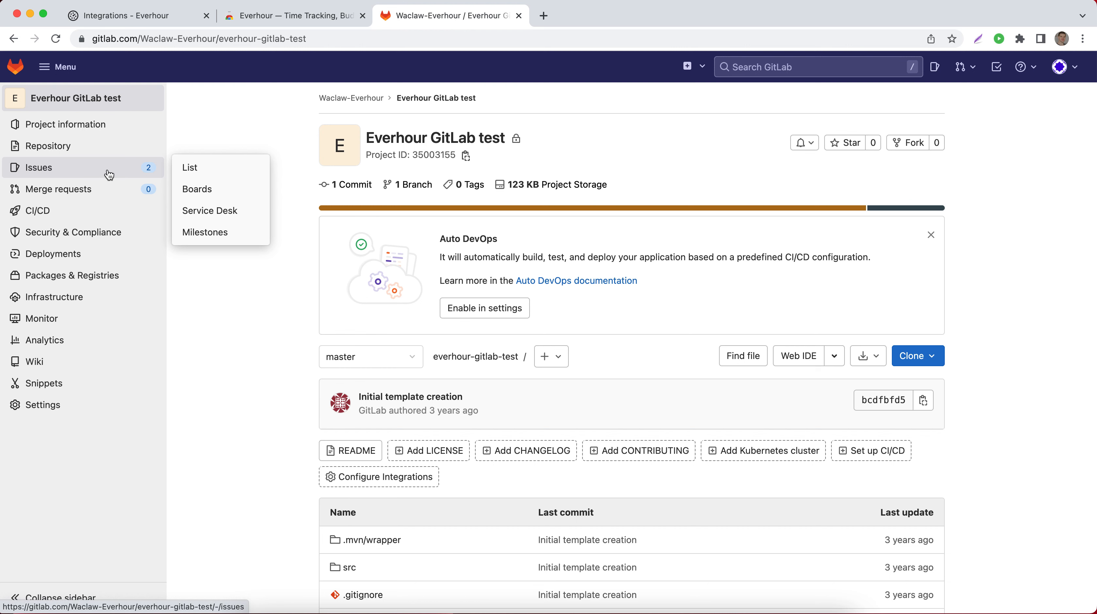
left_click(189, 167)
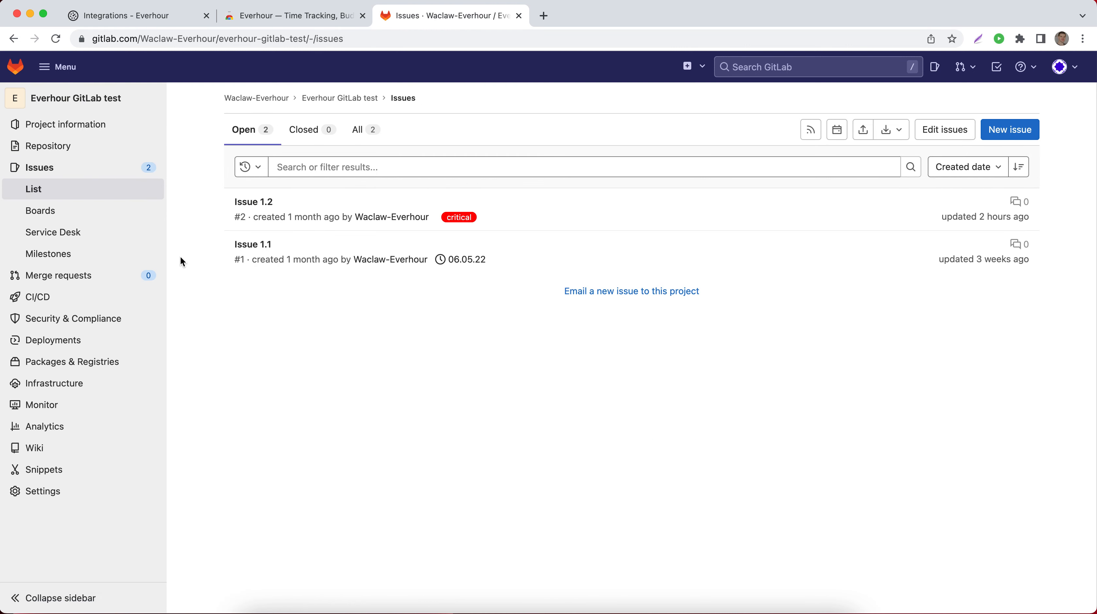
mouse_move(491, 218)
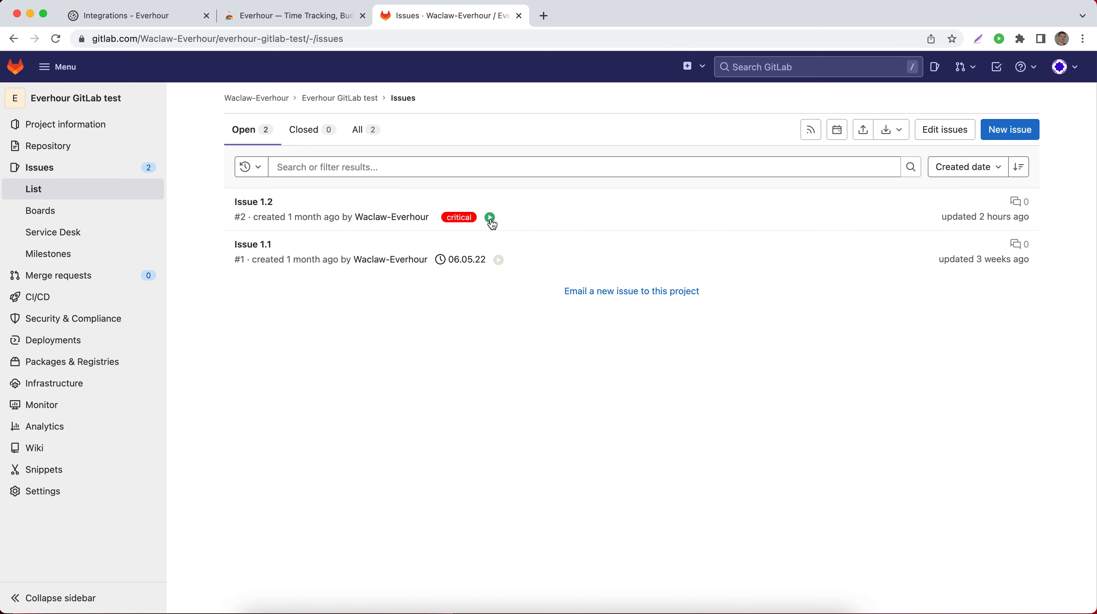
mouse_move(514, 216)
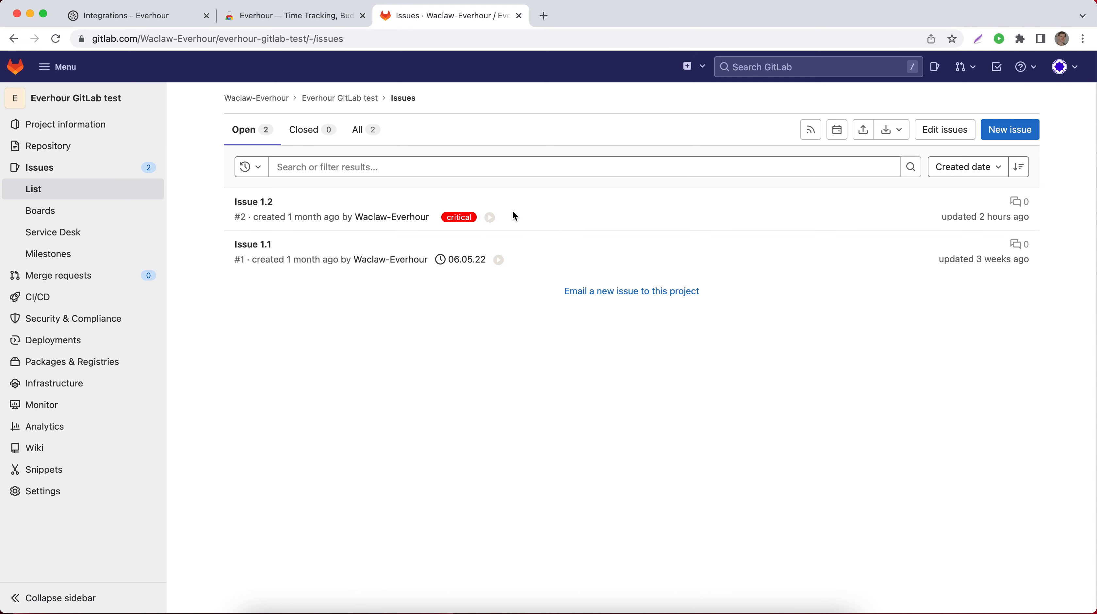
left_click(490, 217)
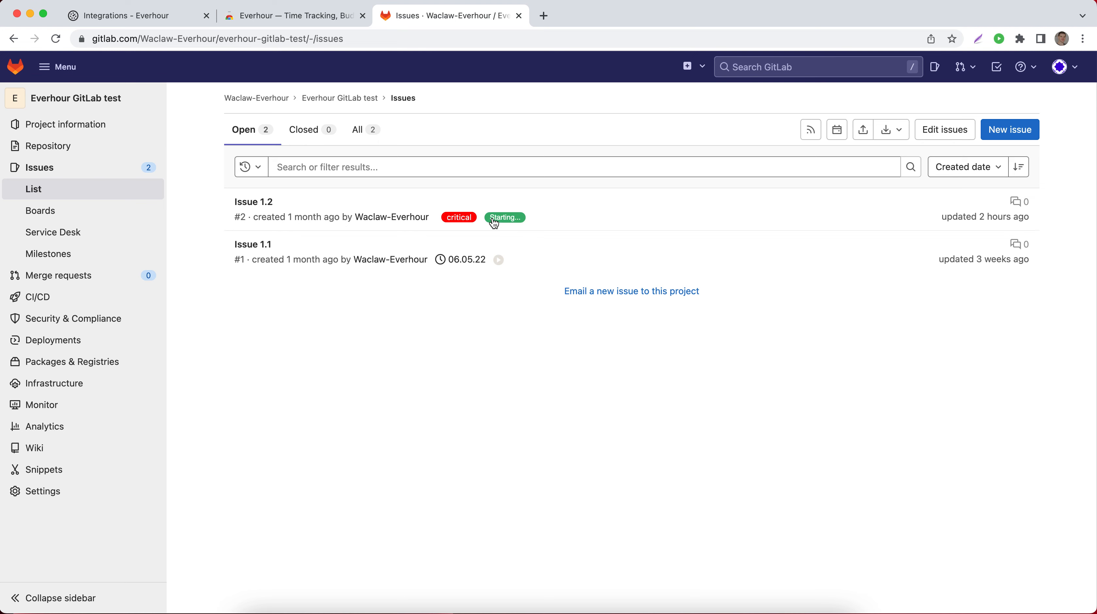
left_click(504, 217)
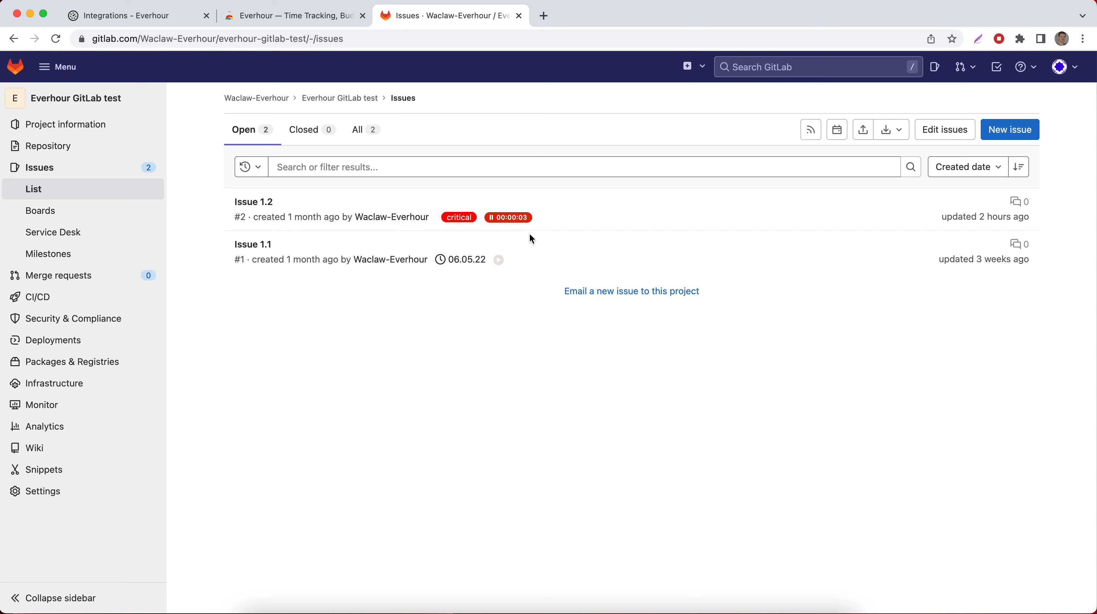
mouse_move(303, 236)
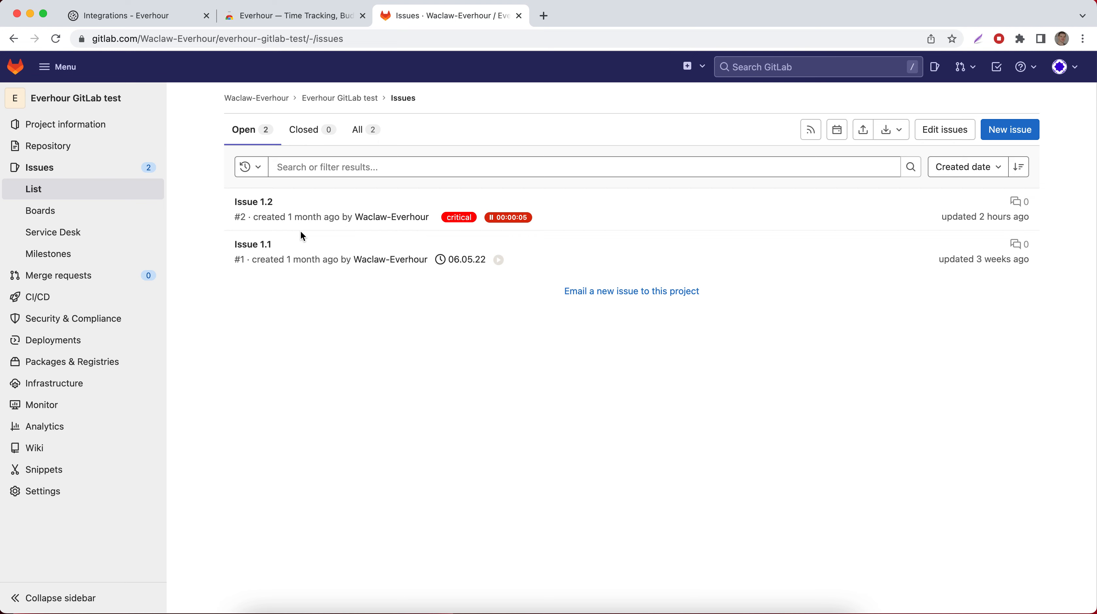
left_click(253, 201)
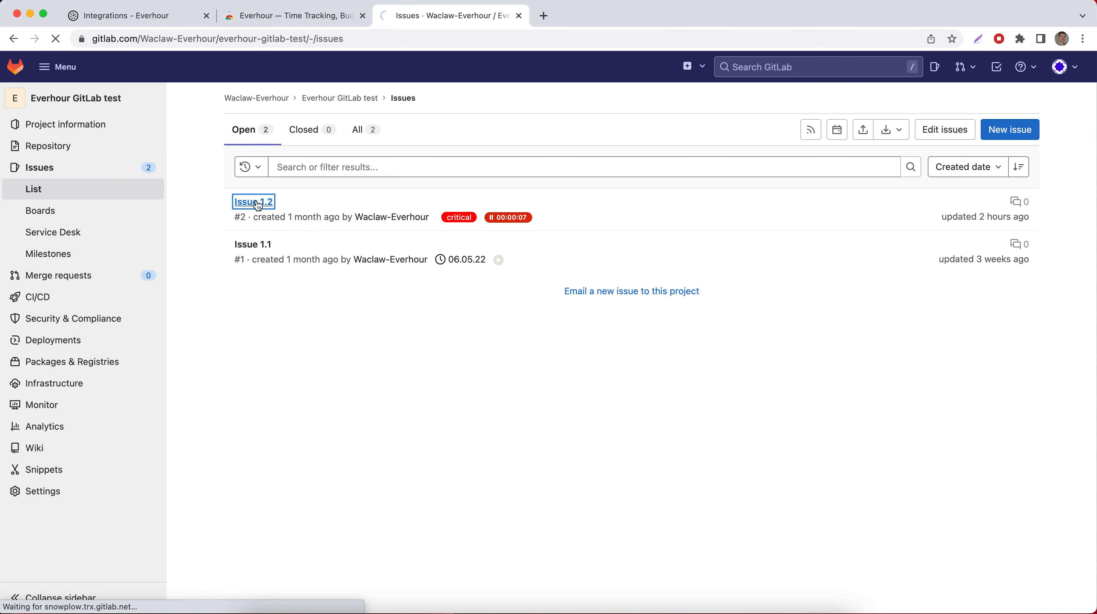
Stop the running timer on Issue 1.2 and report 10m of extra time via Add Time
left_click(253, 201)
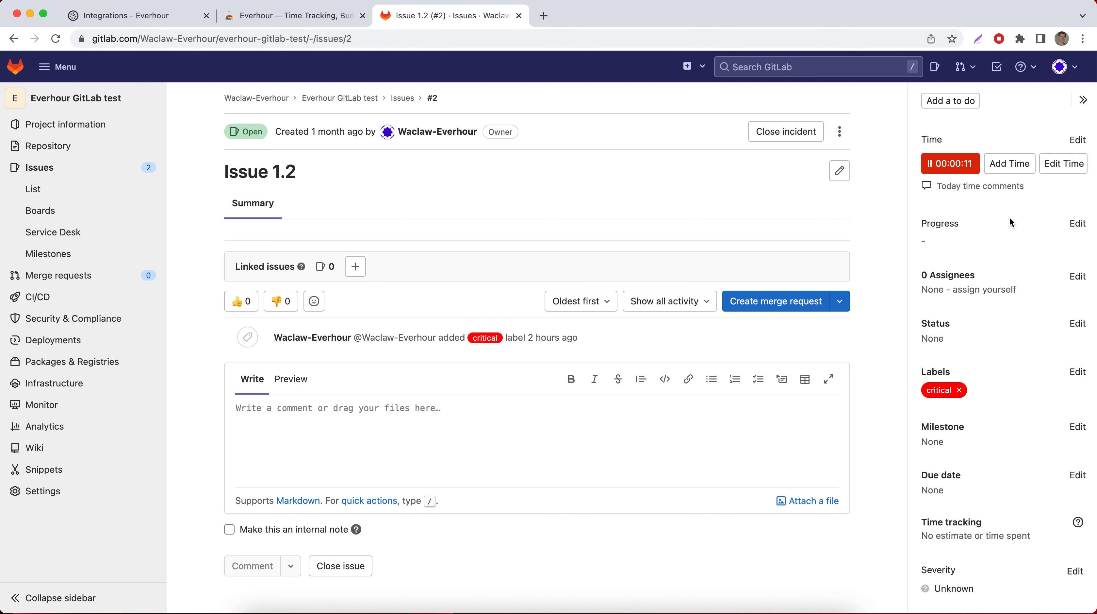
left_click(950, 163)
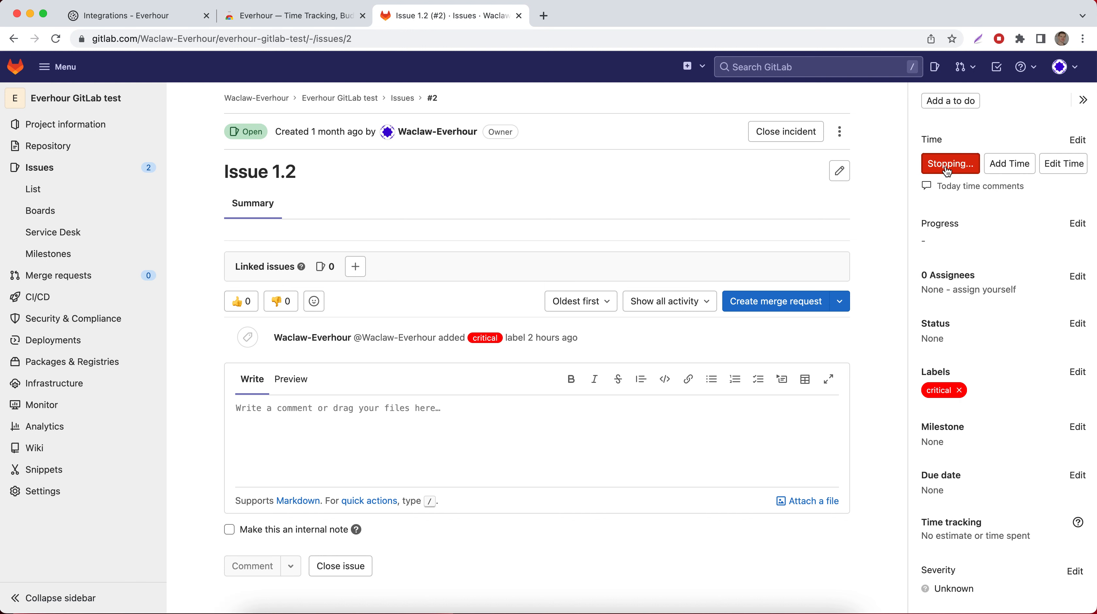
left_click(950, 163)
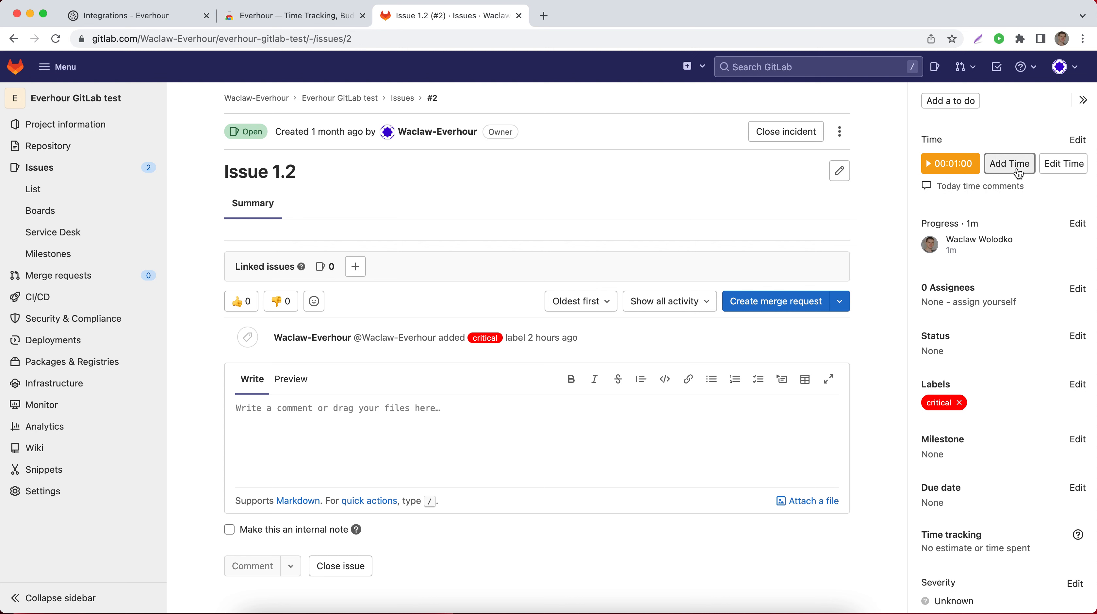
left_click(1009, 163)
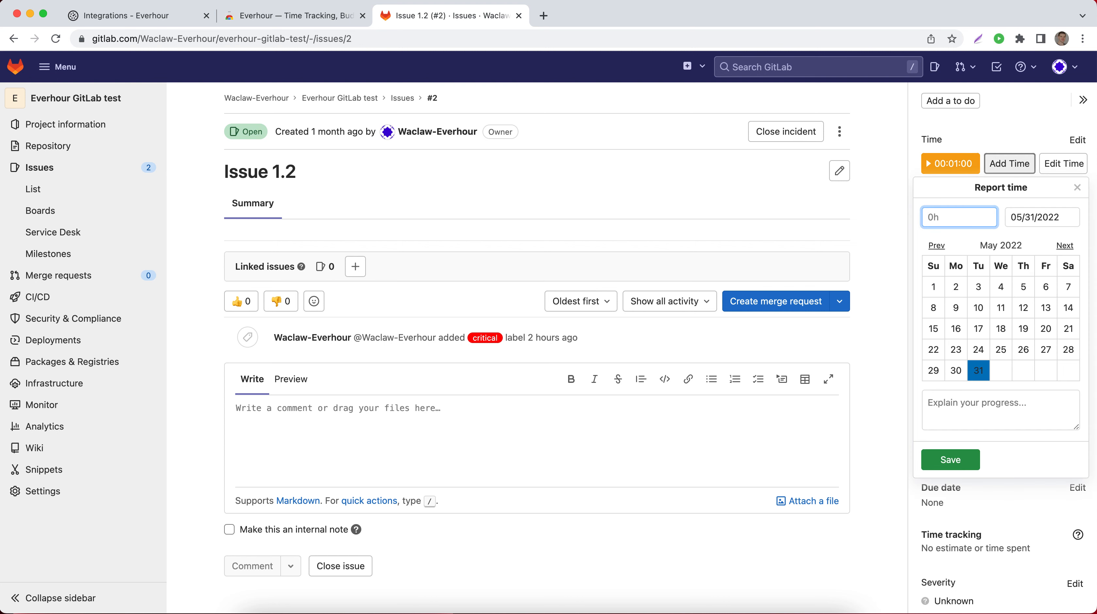
type("10m")
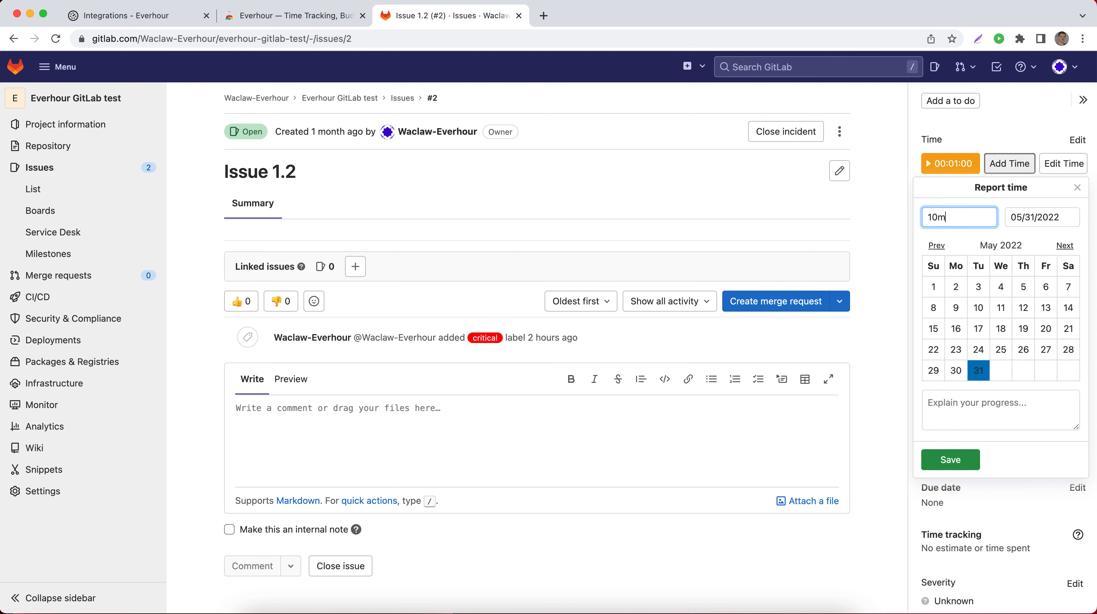
mouse_move(950, 466)
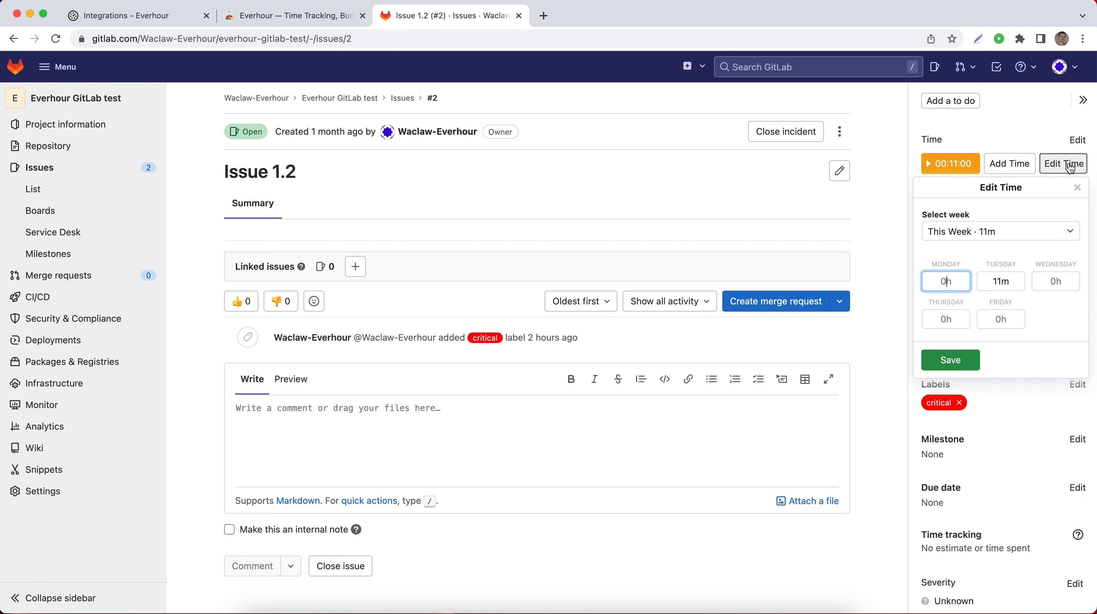
Edit Tuesday's logged time to 15m and save the corrected week
left_click(1001, 280)
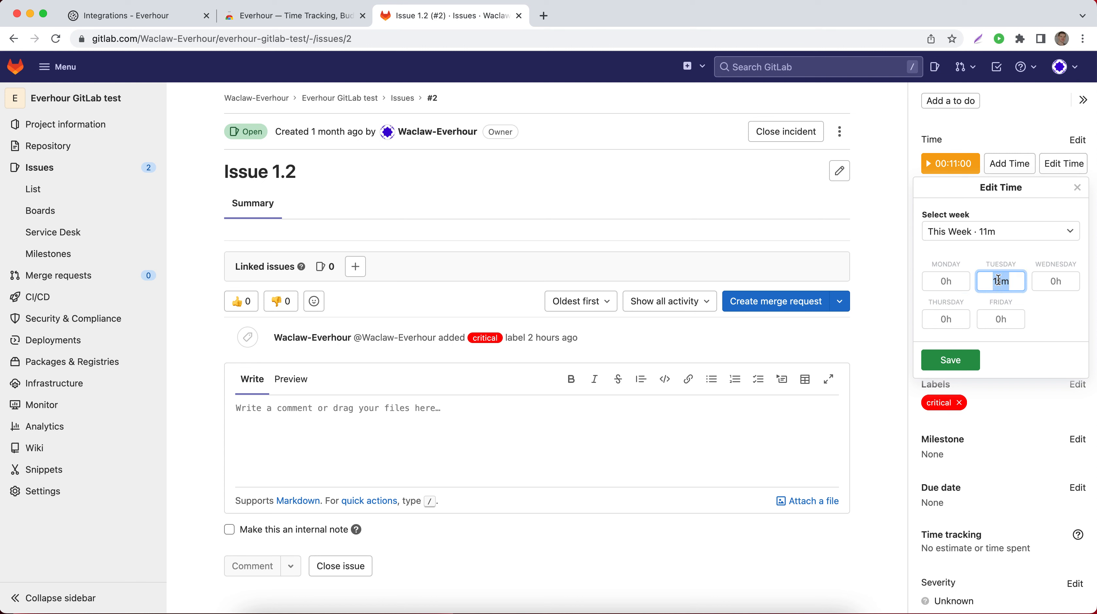
type("15m")
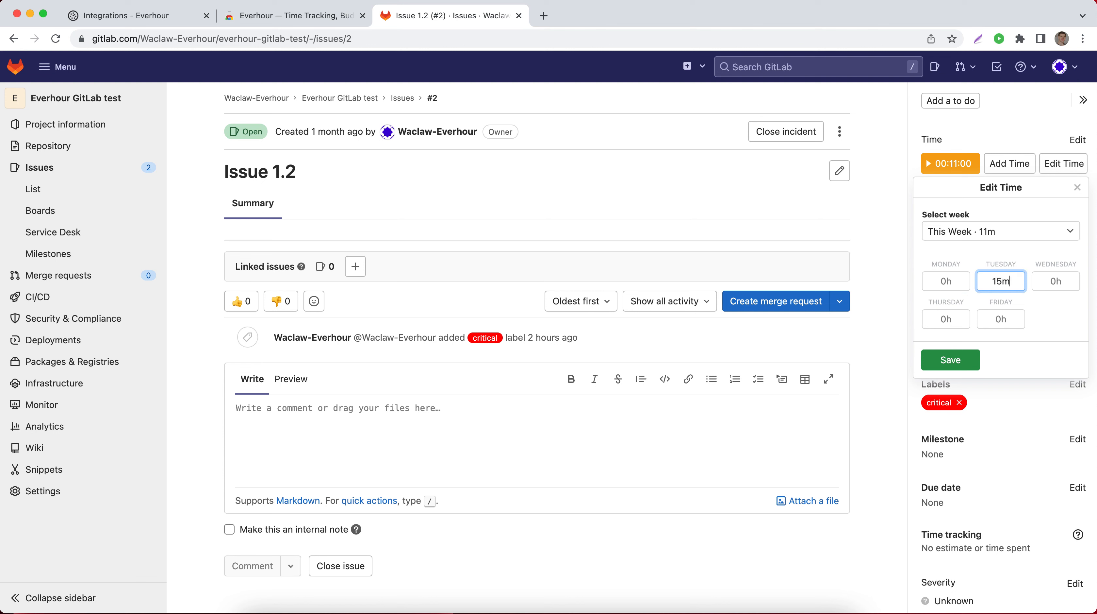
left_click(949, 358)
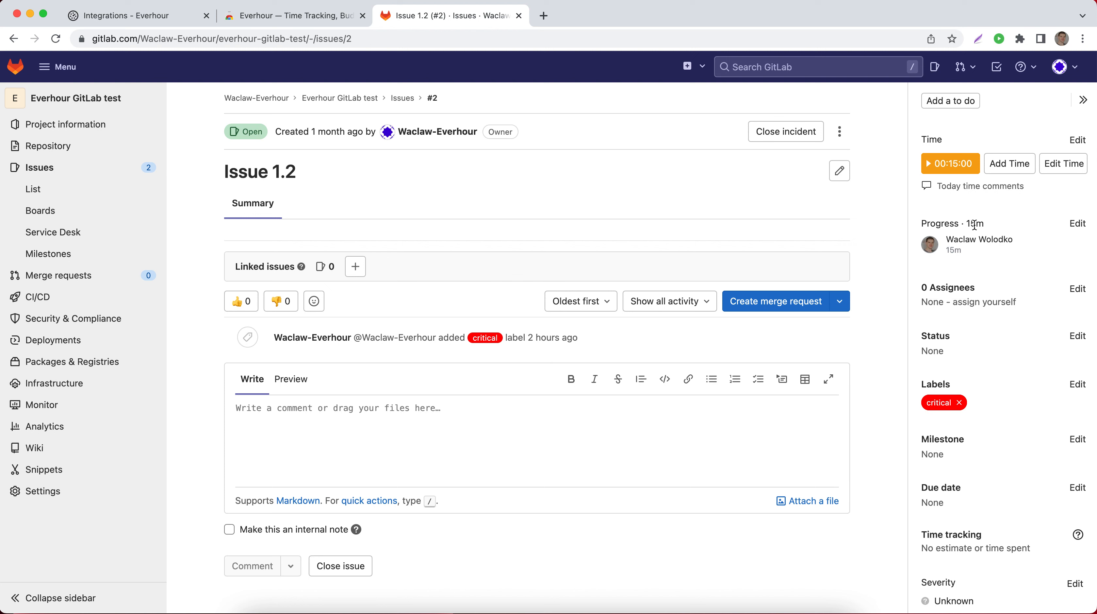
Set a per-person estimate of 10h on Issue 1.2 and save it
left_click(1077, 223)
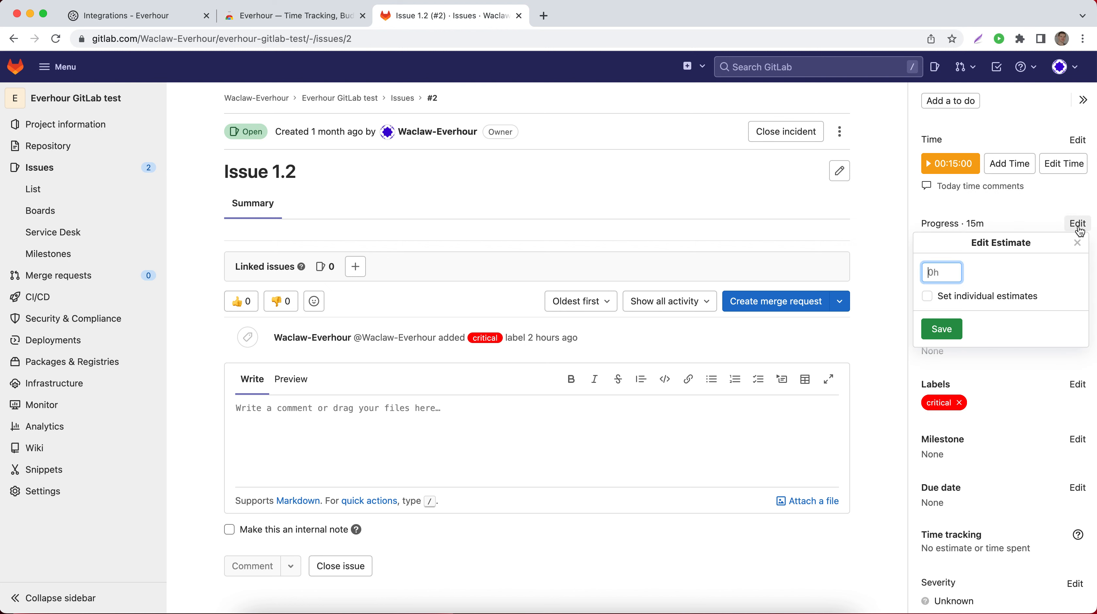
mouse_move(911, 306)
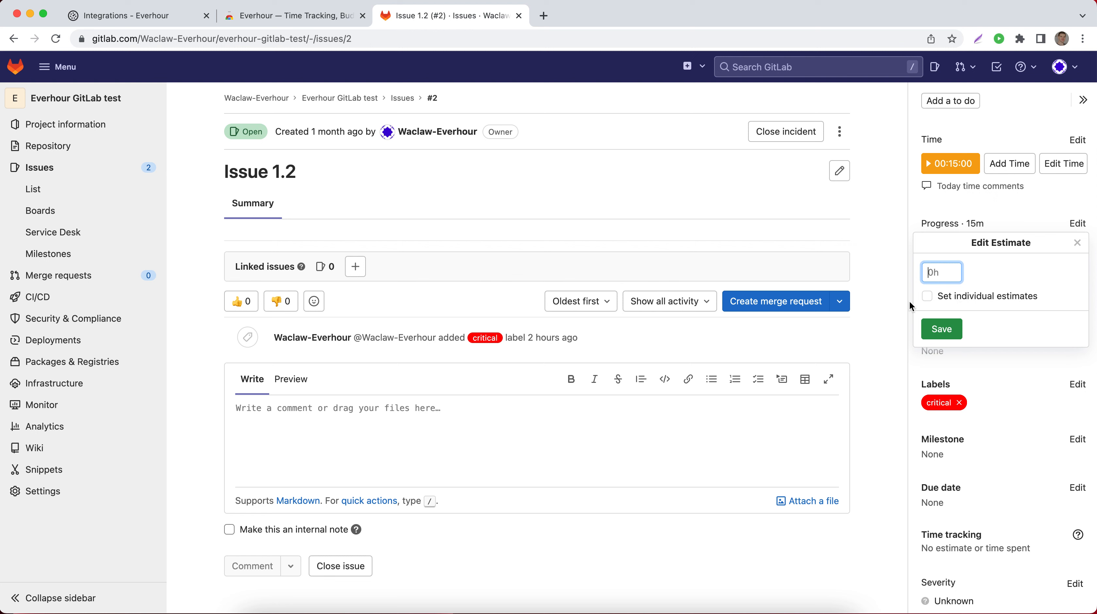
left_click(927, 295)
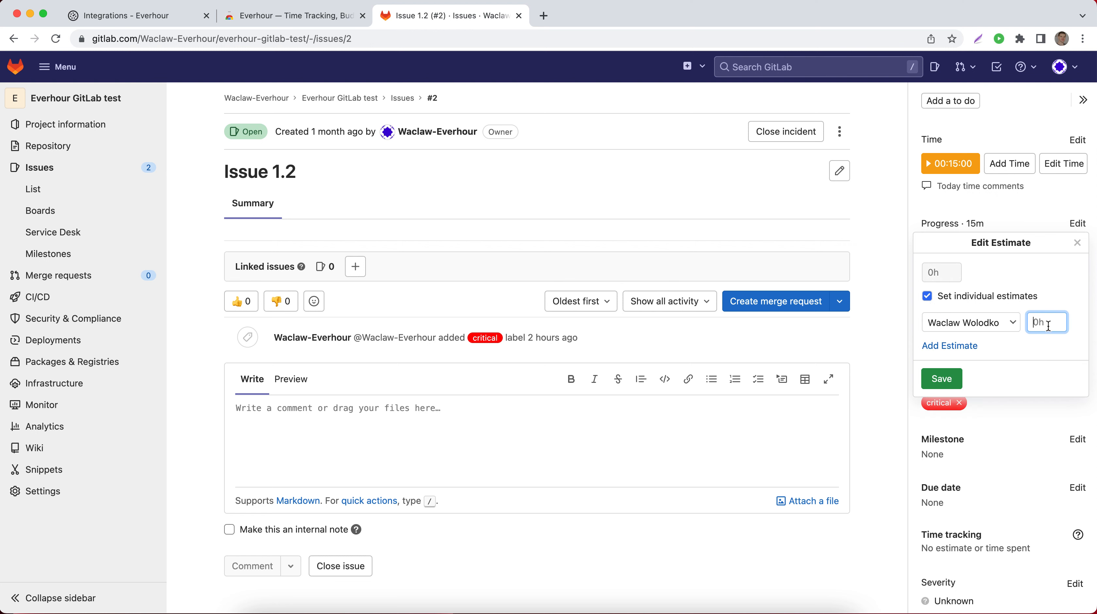
type("10h")
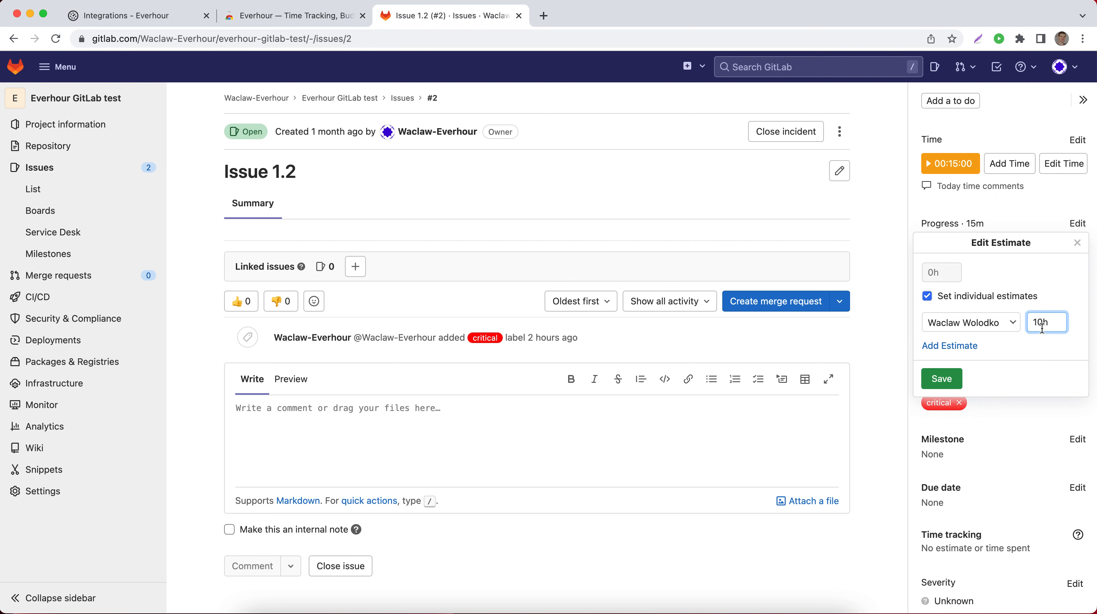
left_click(941, 378)
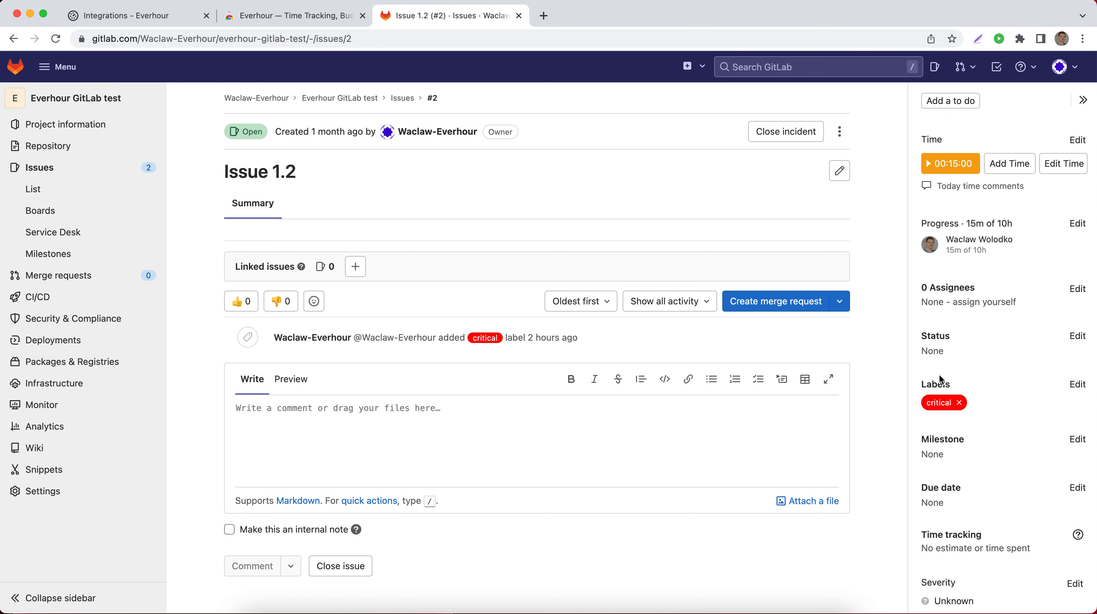
mouse_move(953, 255)
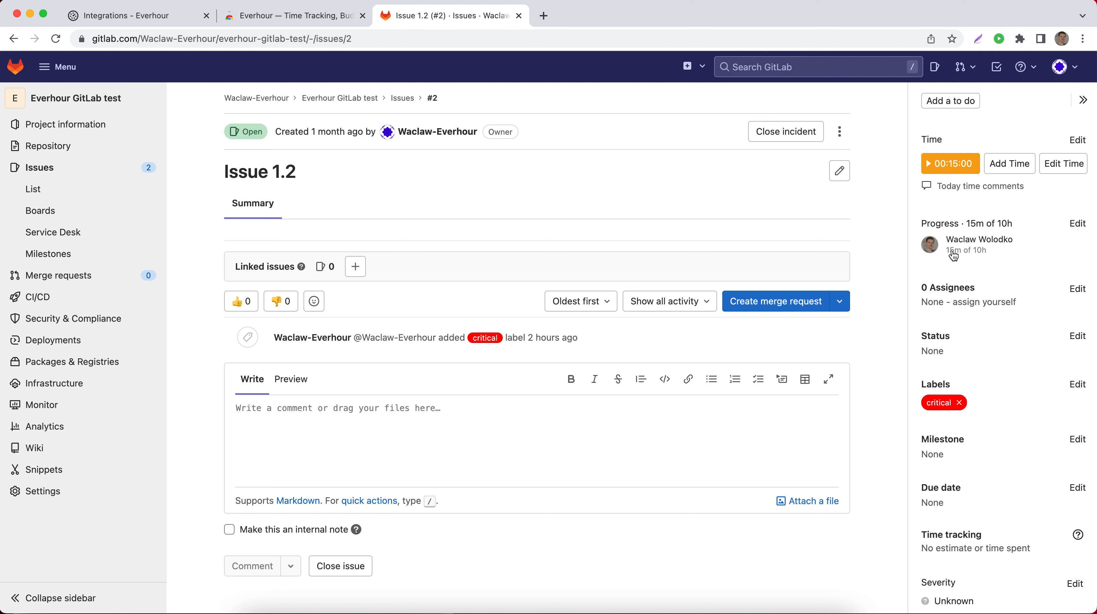
mouse_move(966, 258)
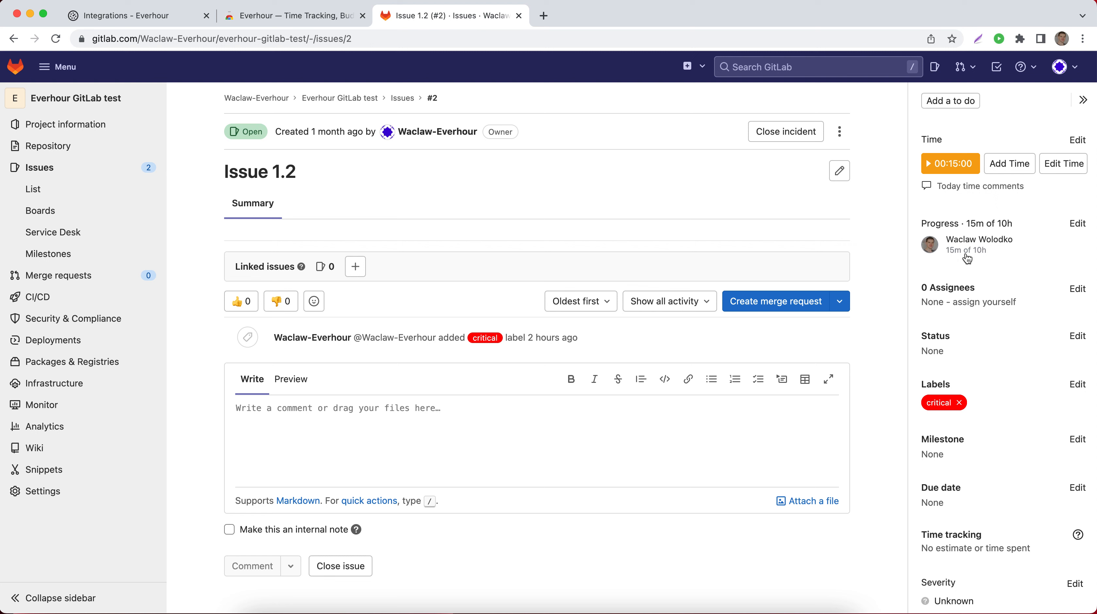
mouse_move(926, 271)
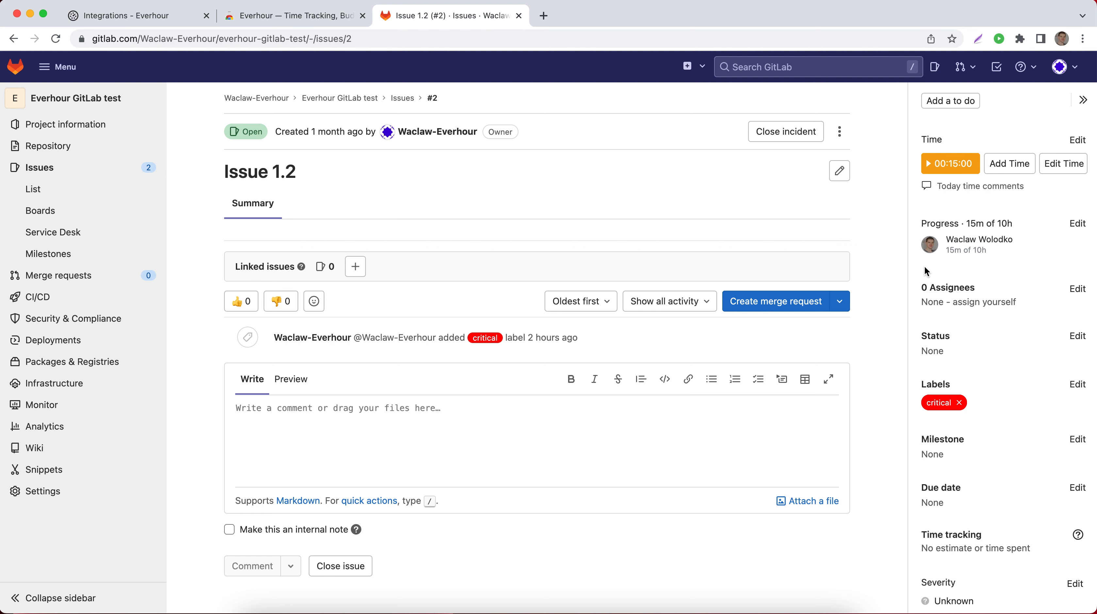
mouse_move(929, 272)
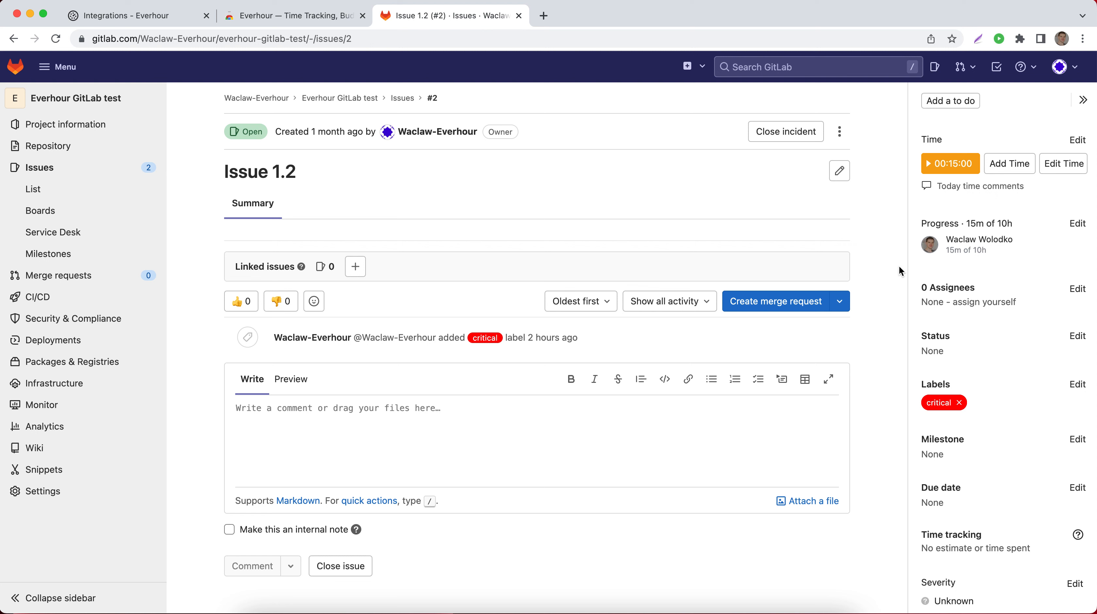
mouse_move(901, 271)
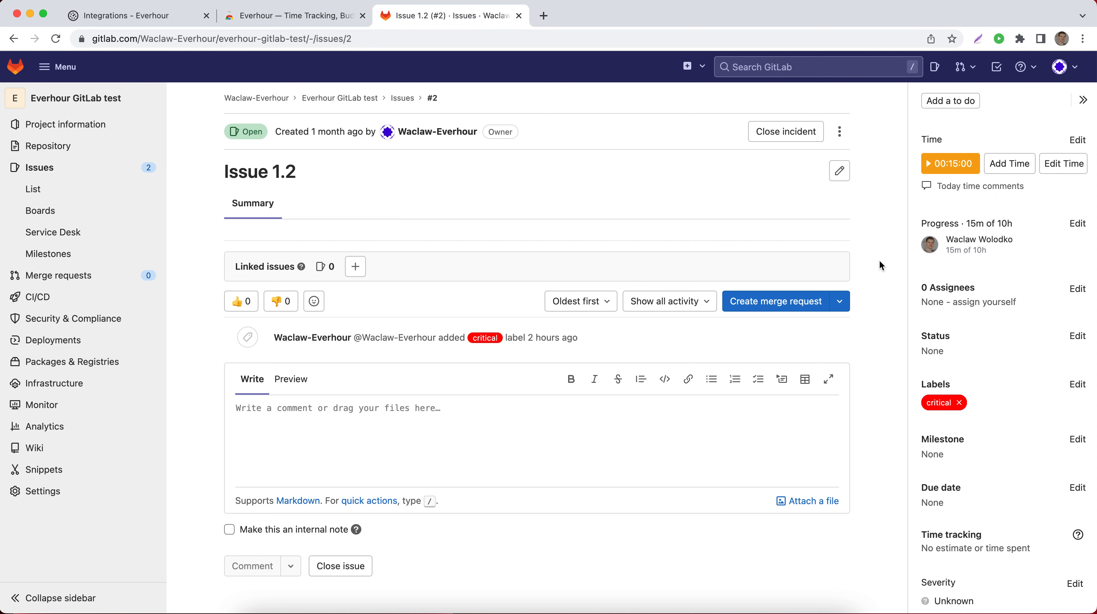
mouse_move(349, 165)
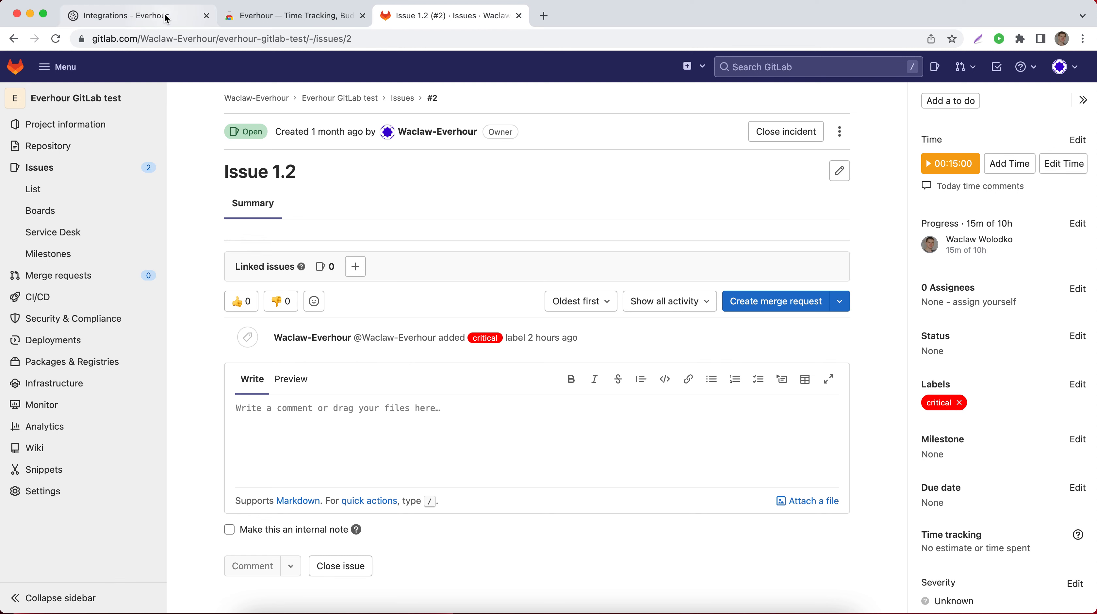
Switch back to the Everhour tab and go to the Reports overview
left_click(137, 15)
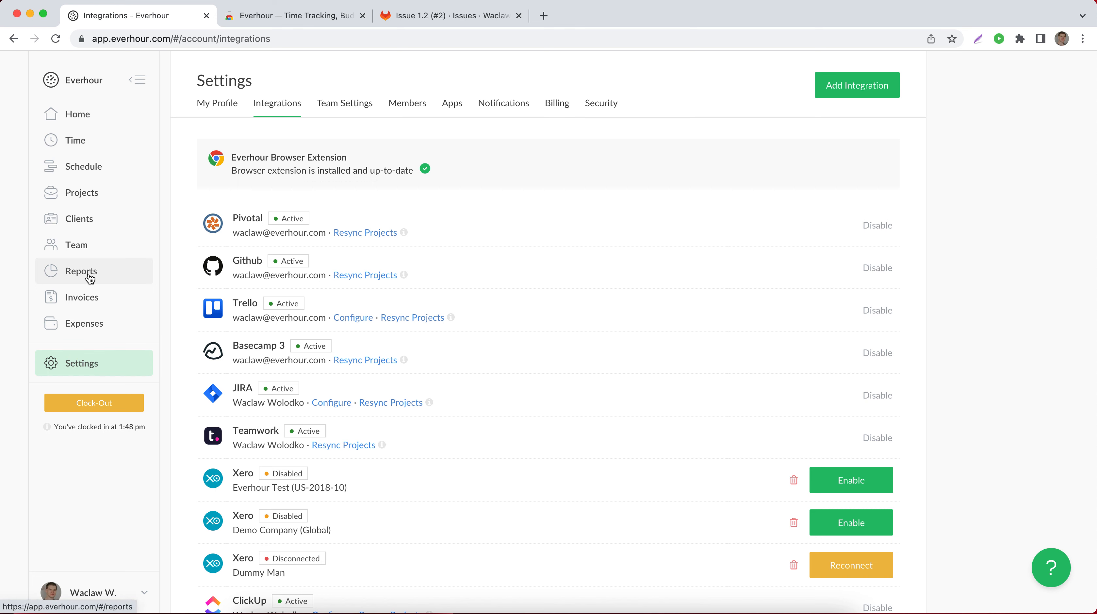
left_click(81, 270)
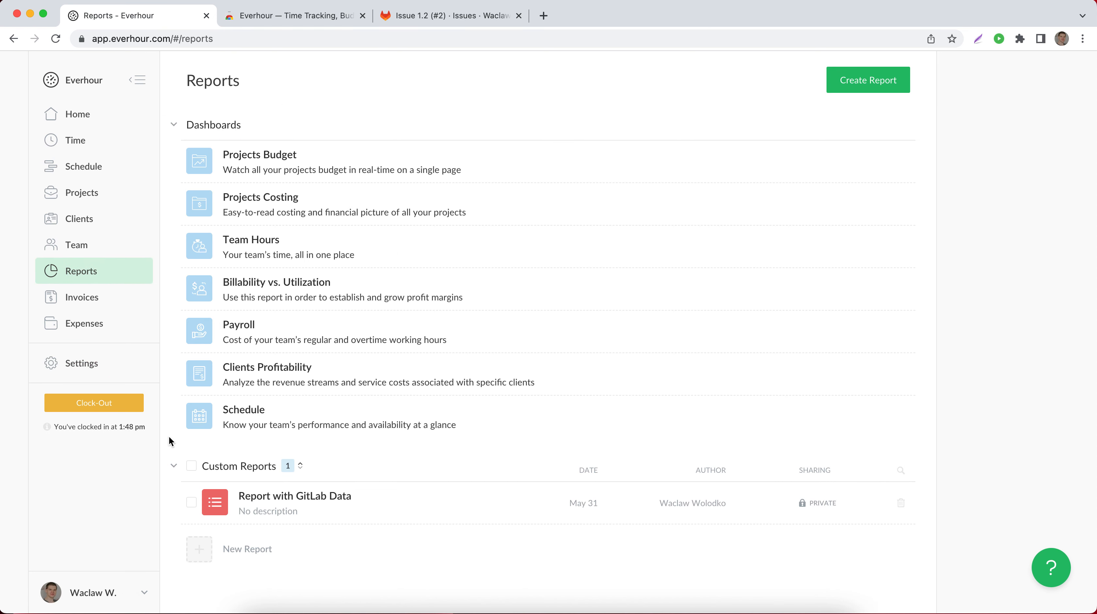
mouse_move(363, 554)
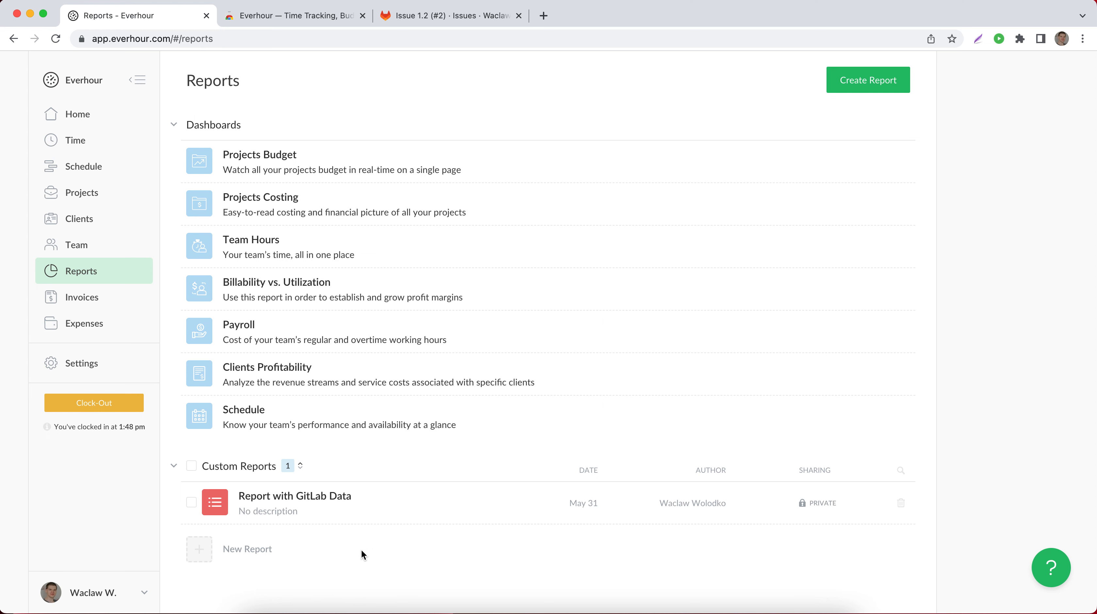
mouse_move(295, 496)
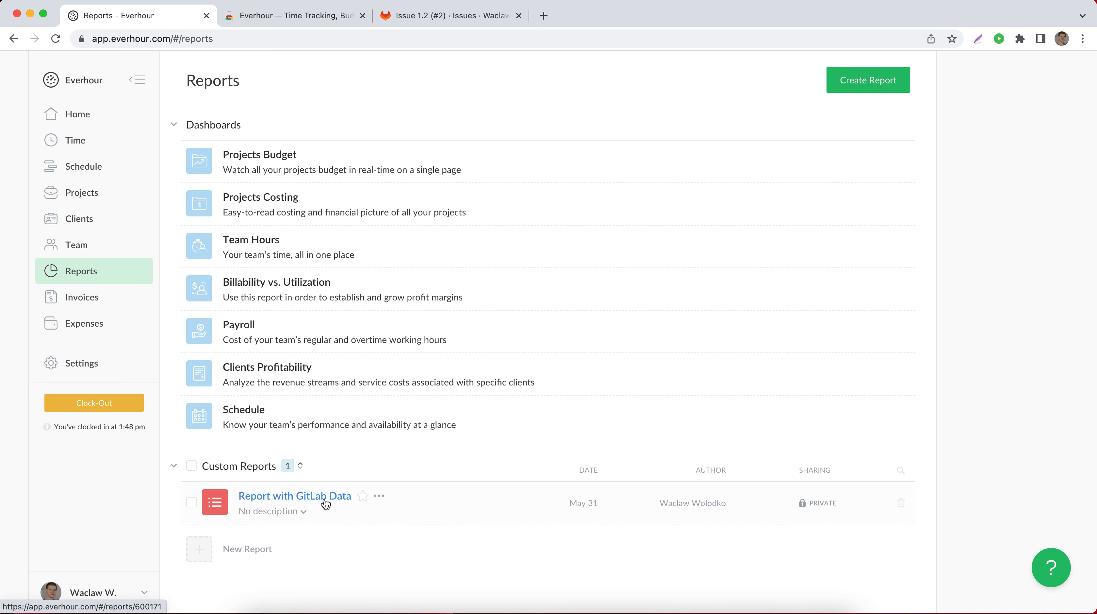
Open the 'Report with GitLab Data' custom report showing Issue 1.2 with 15m time and 10h estimate
left_click(294, 495)
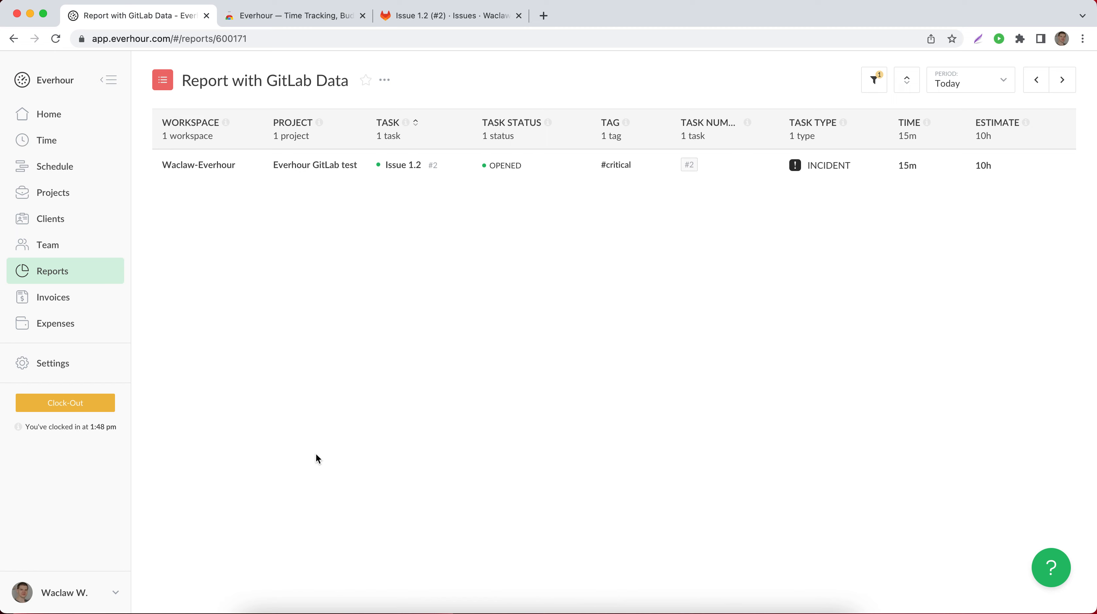
mouse_move(276, 271)
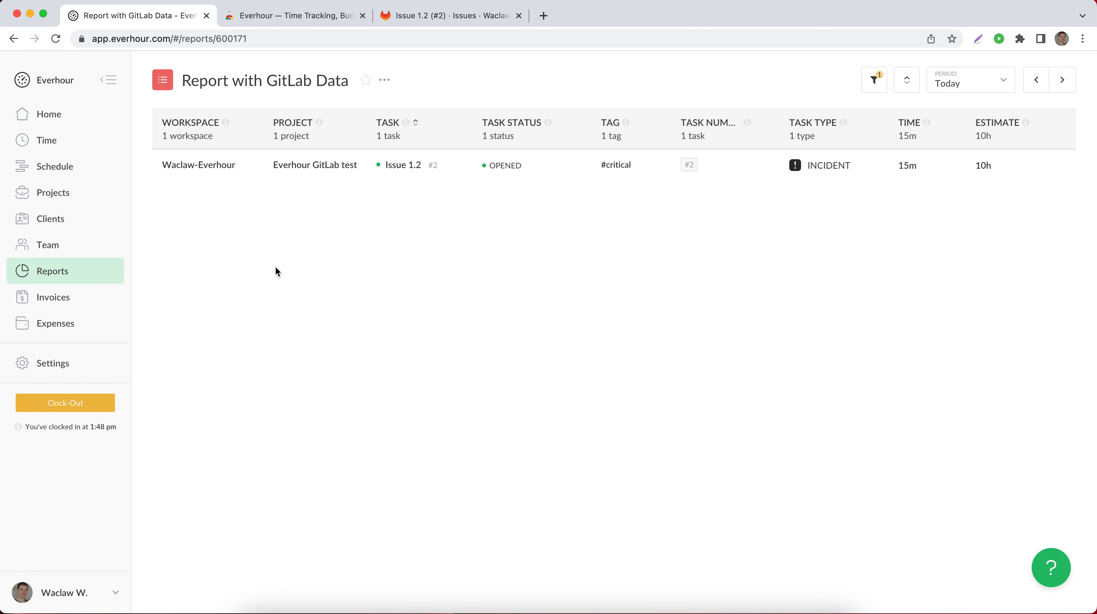
mouse_move(460, 128)
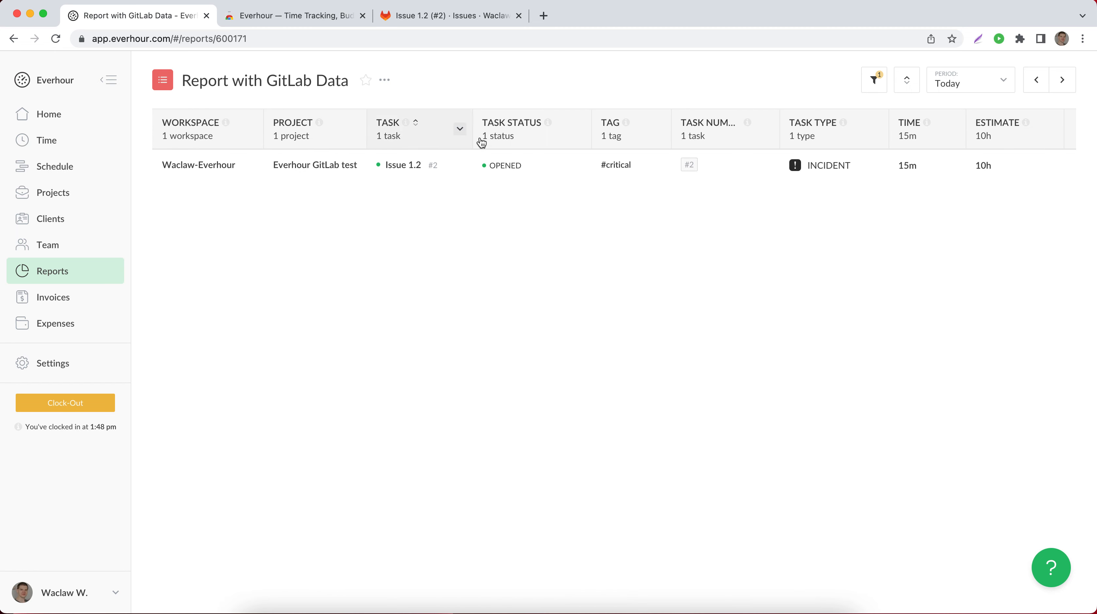
mouse_move(847, 140)
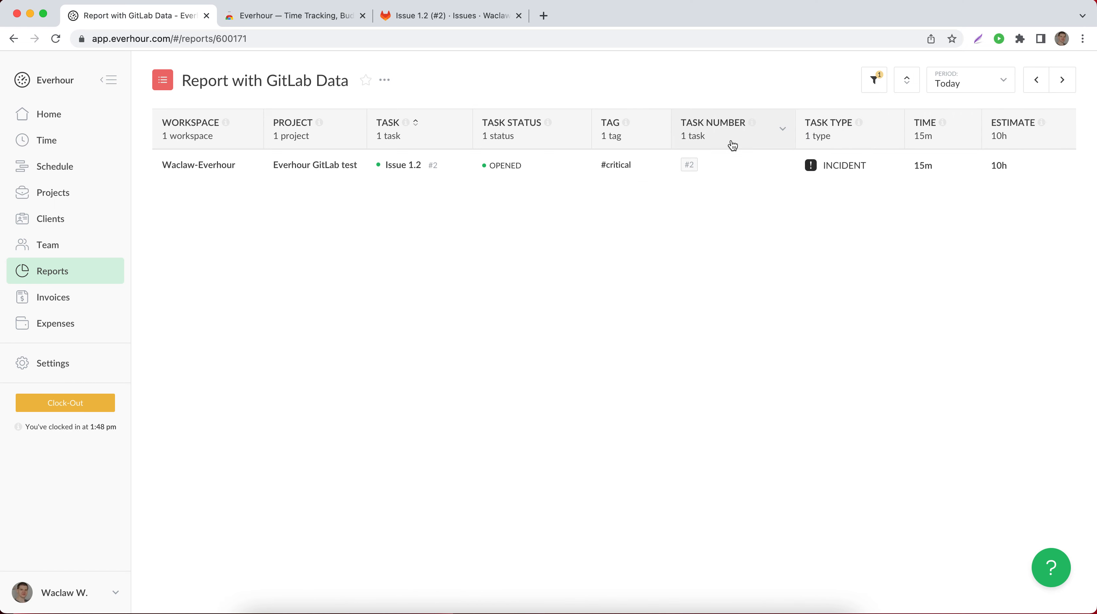
mouse_move(735, 198)
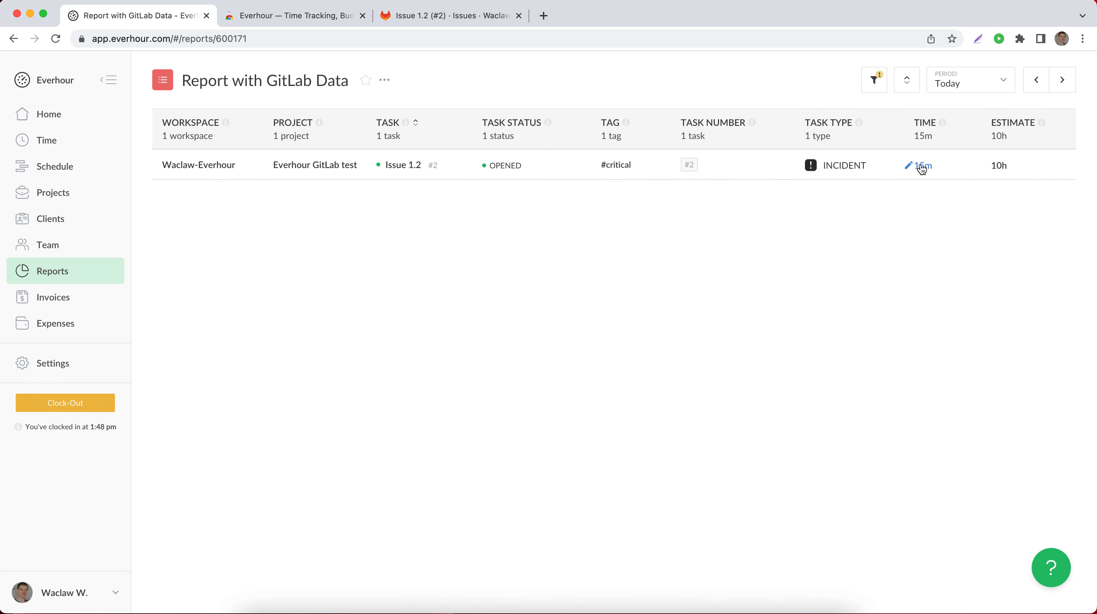
mouse_move(1004, 184)
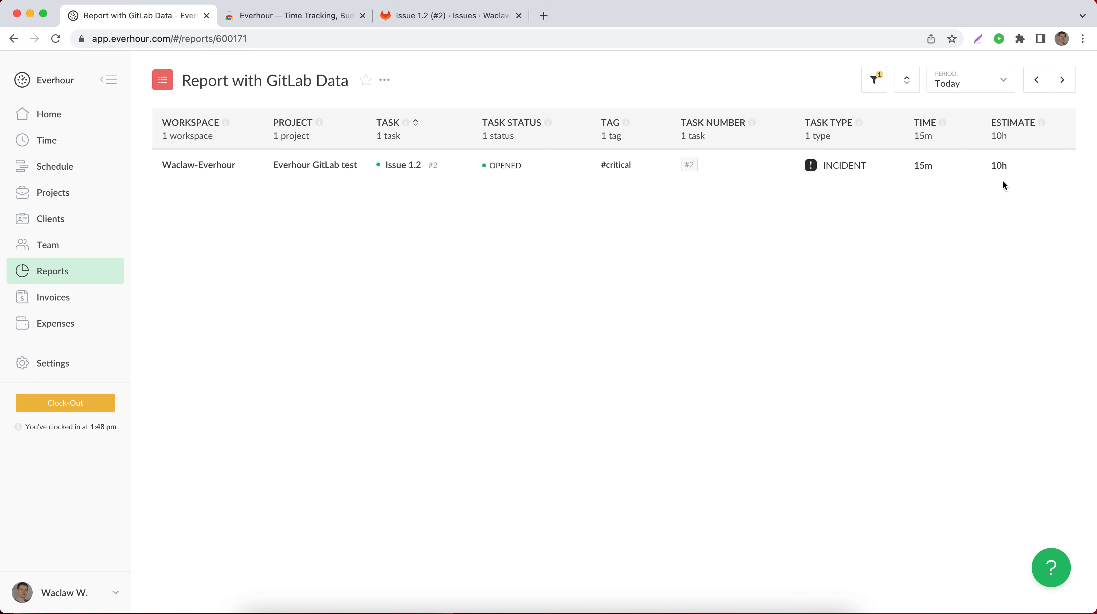
mouse_move(364, 208)
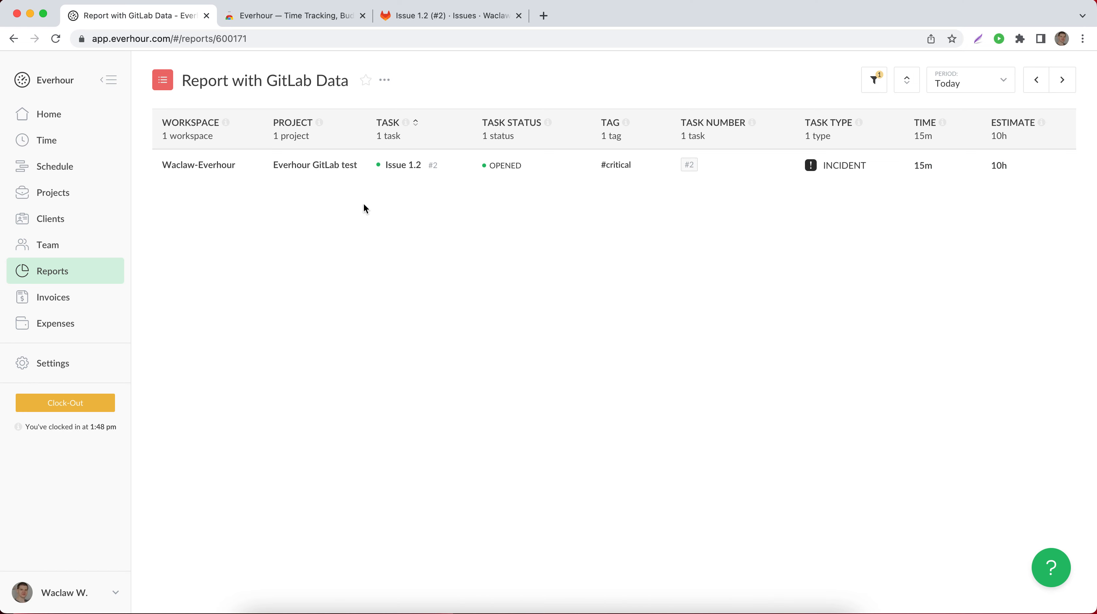
mouse_move(315, 168)
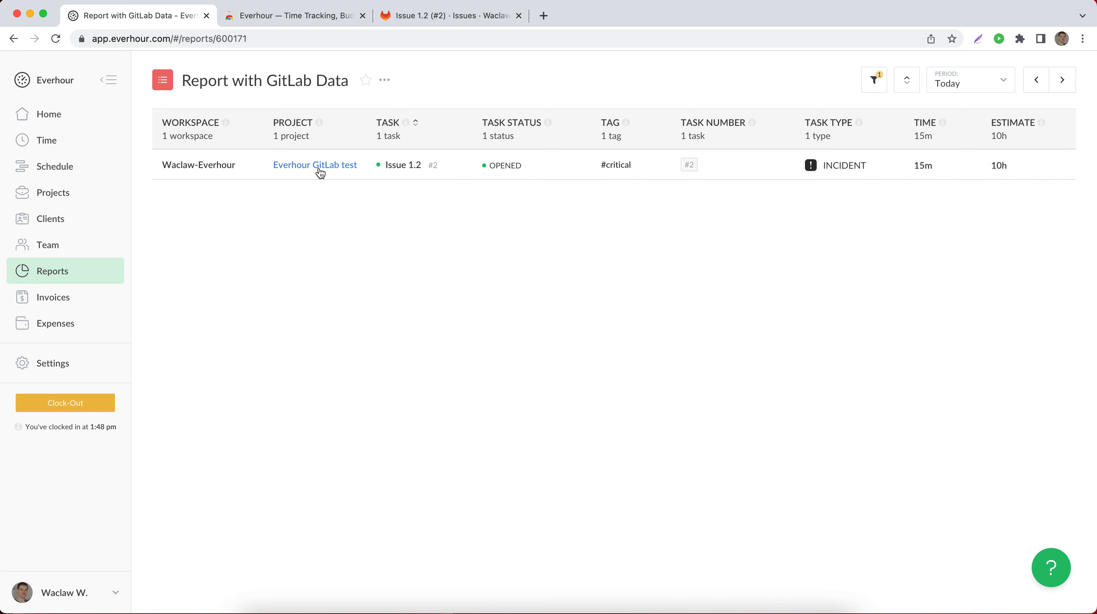
mouse_move(225, 265)
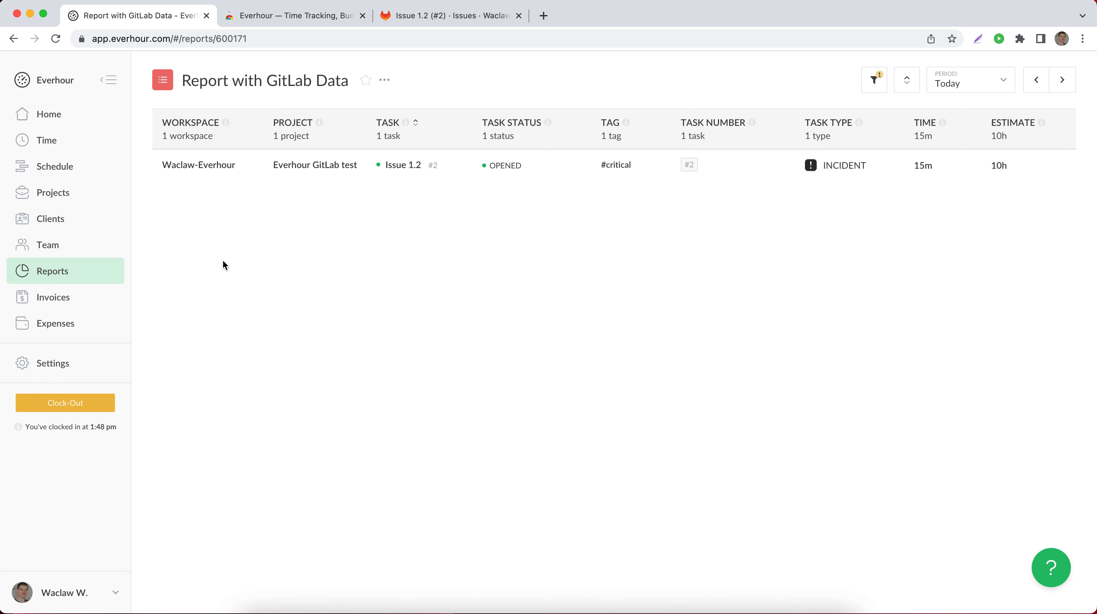
mouse_move(501, 179)
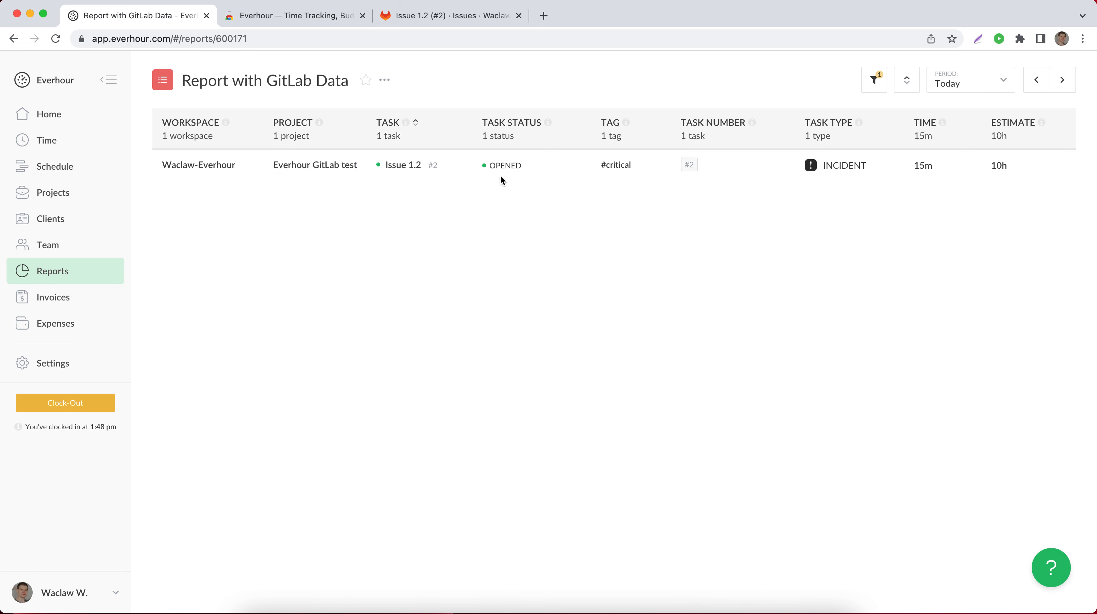
mouse_move(492, 250)
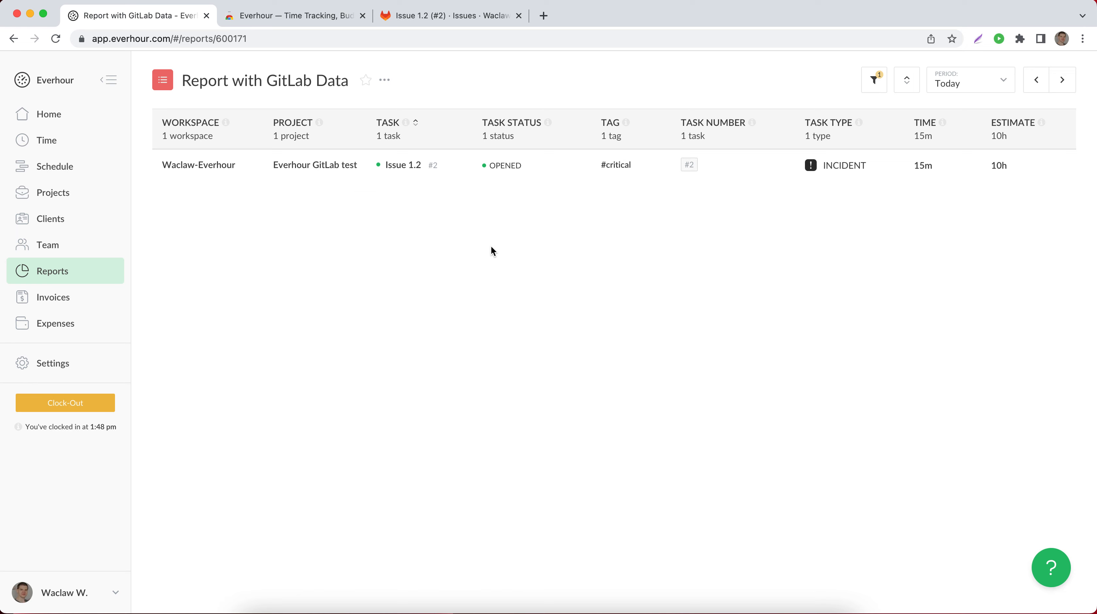
mouse_move(623, 165)
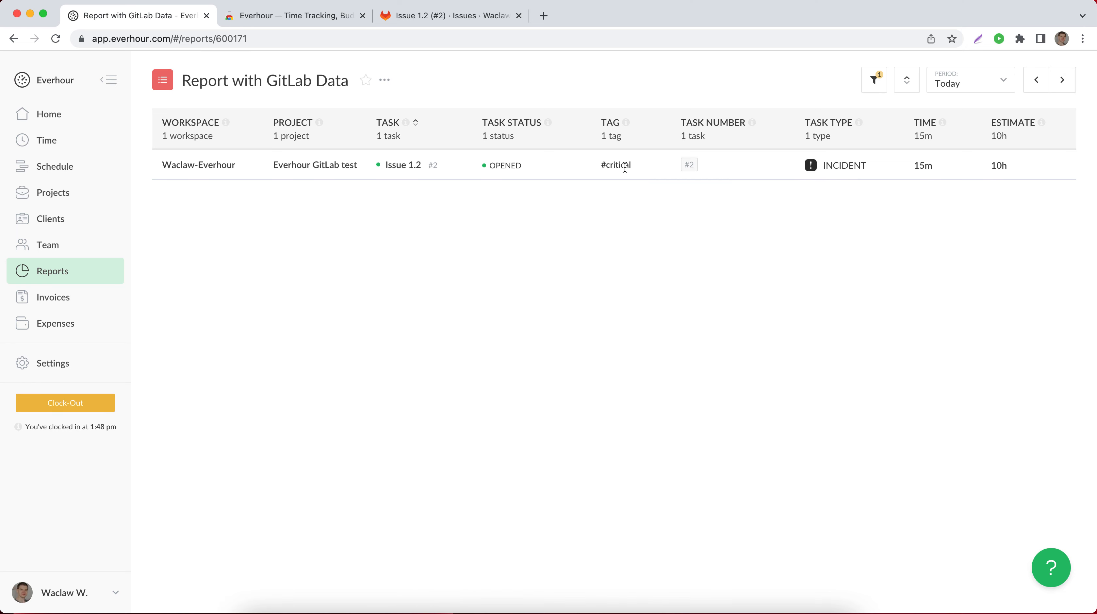
mouse_move(689, 168)
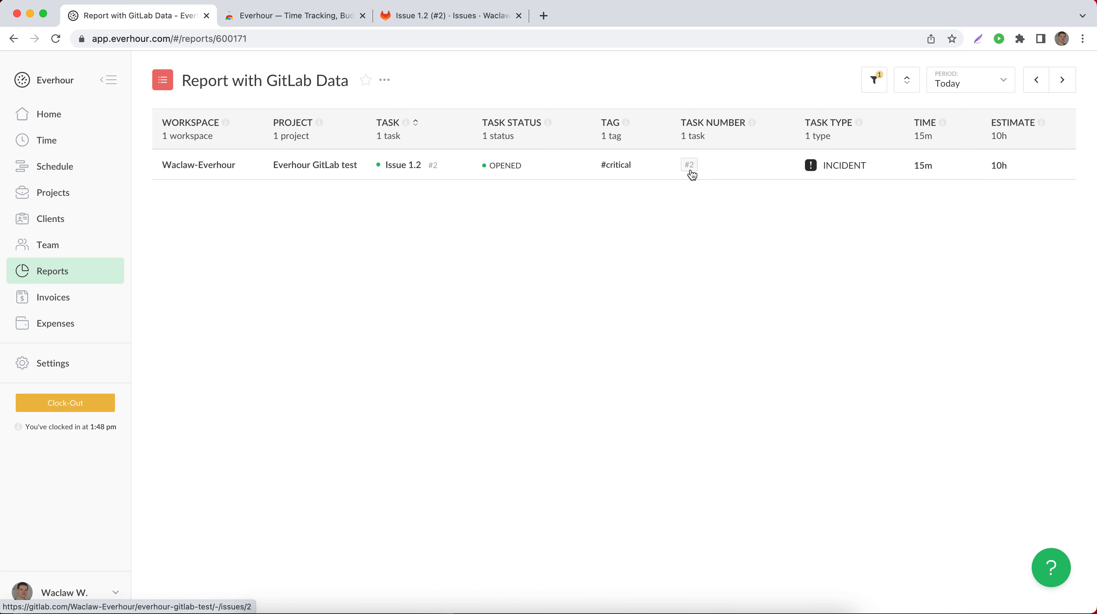
mouse_move(742, 244)
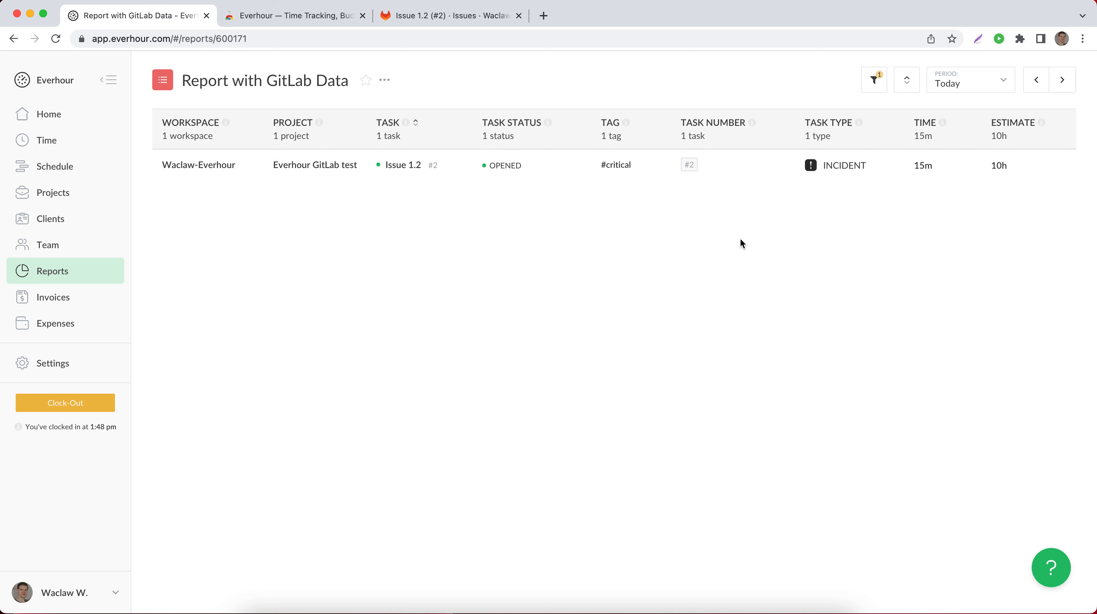
mouse_move(843, 170)
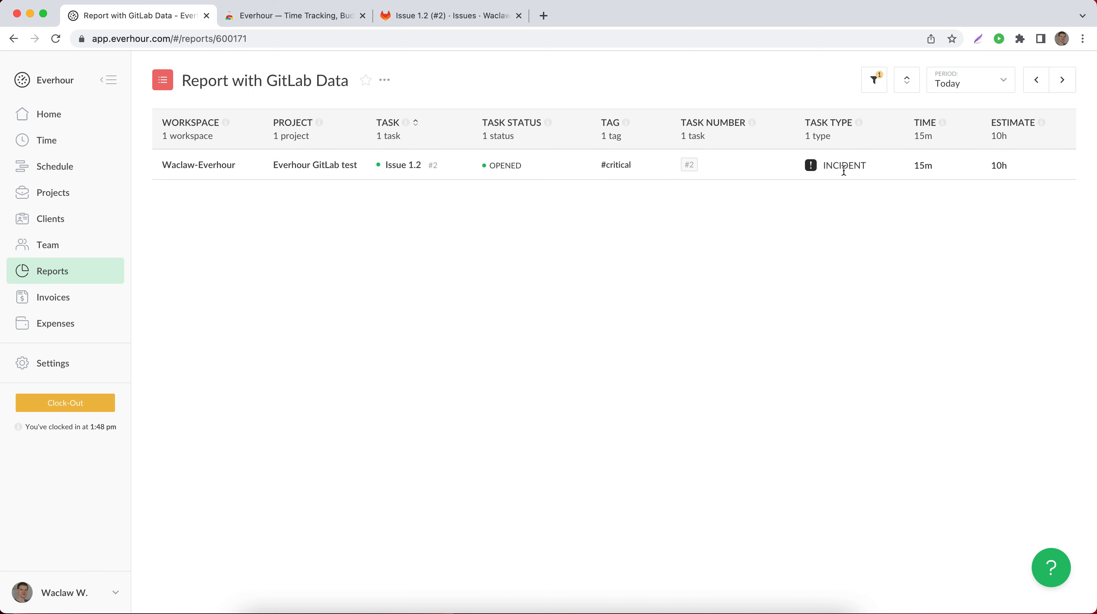
mouse_move(845, 189)
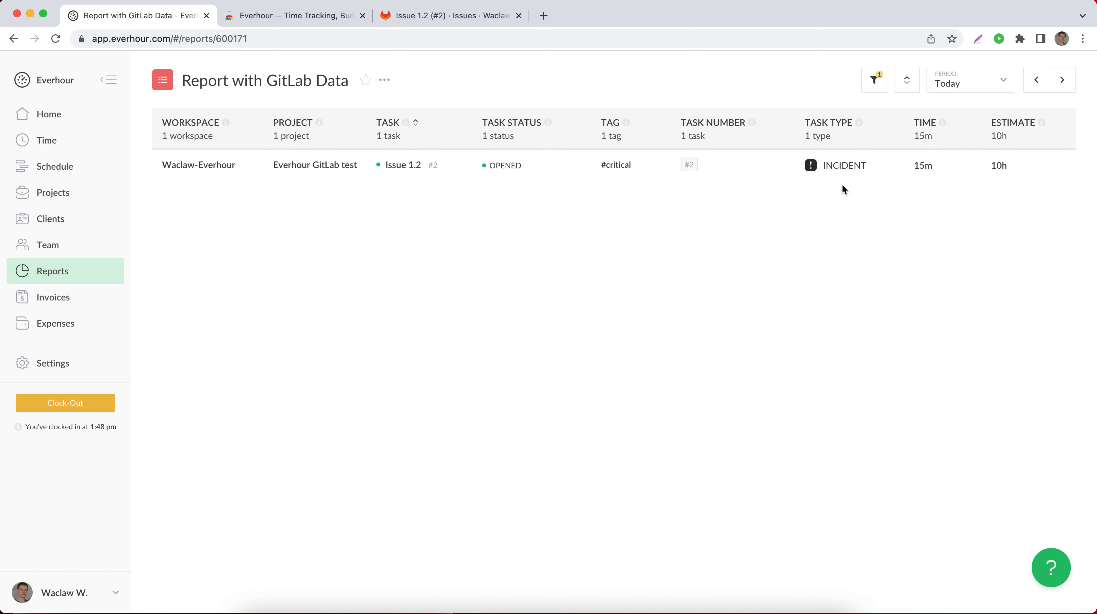
mouse_move(753, 211)
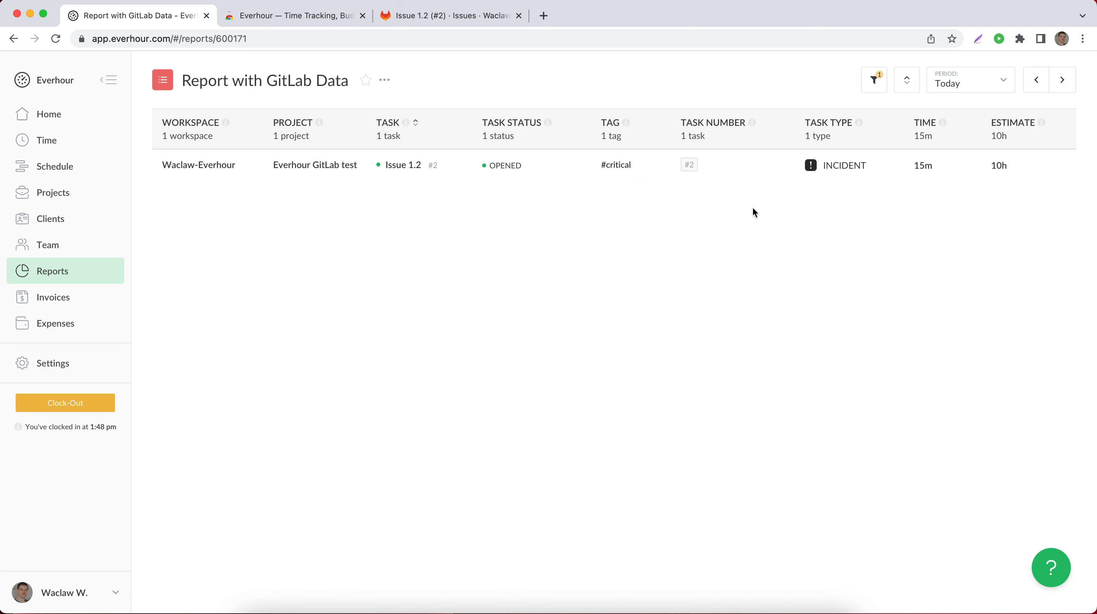
mouse_move(755, 224)
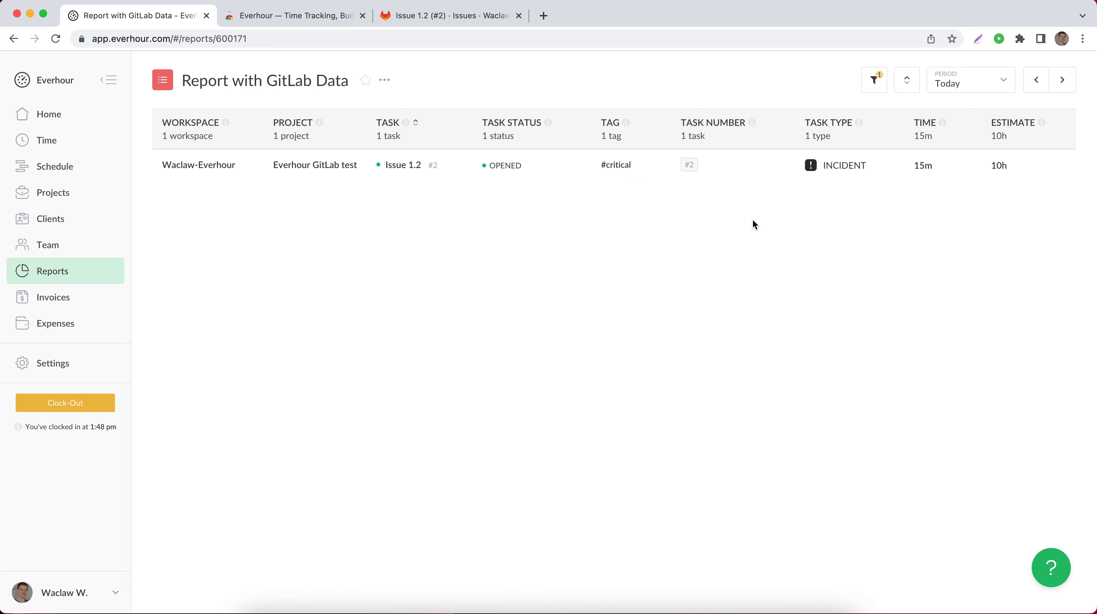
mouse_move(946, 579)
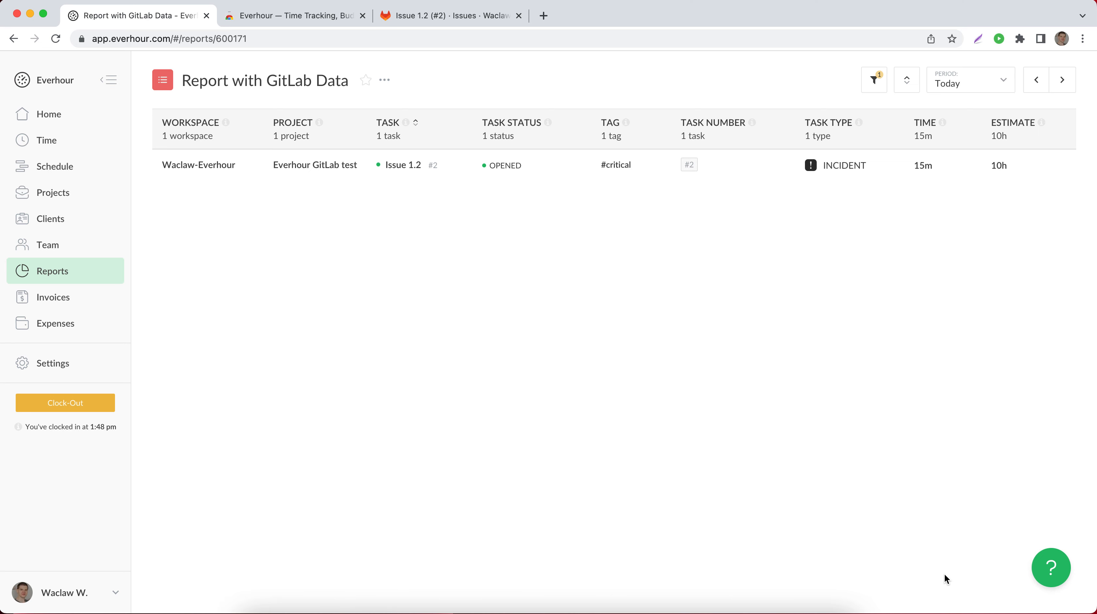
mouse_move(1051, 567)
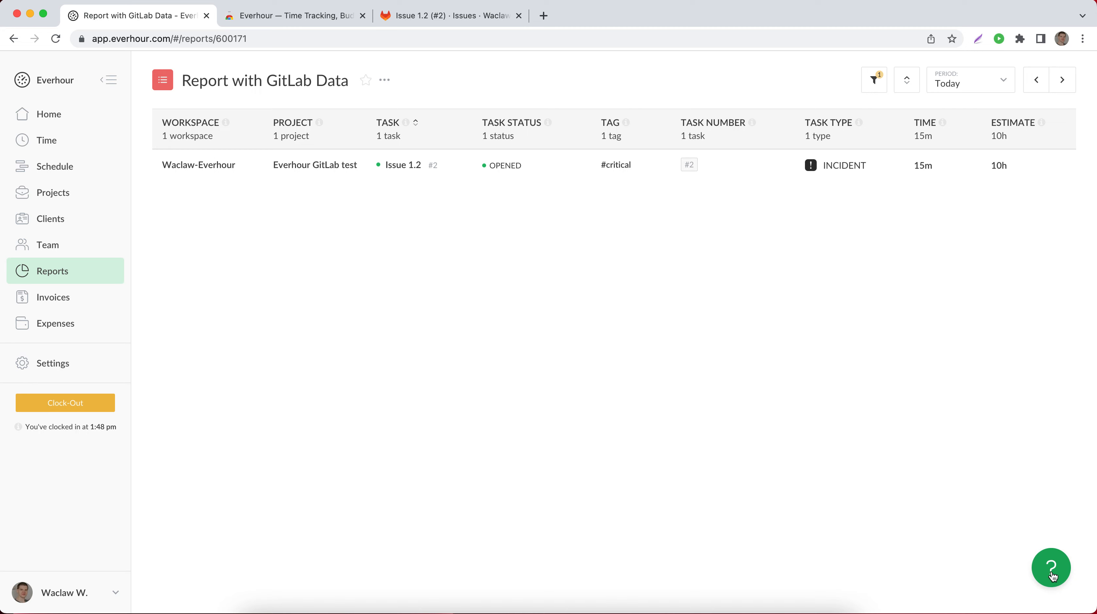
mouse_move(971, 508)
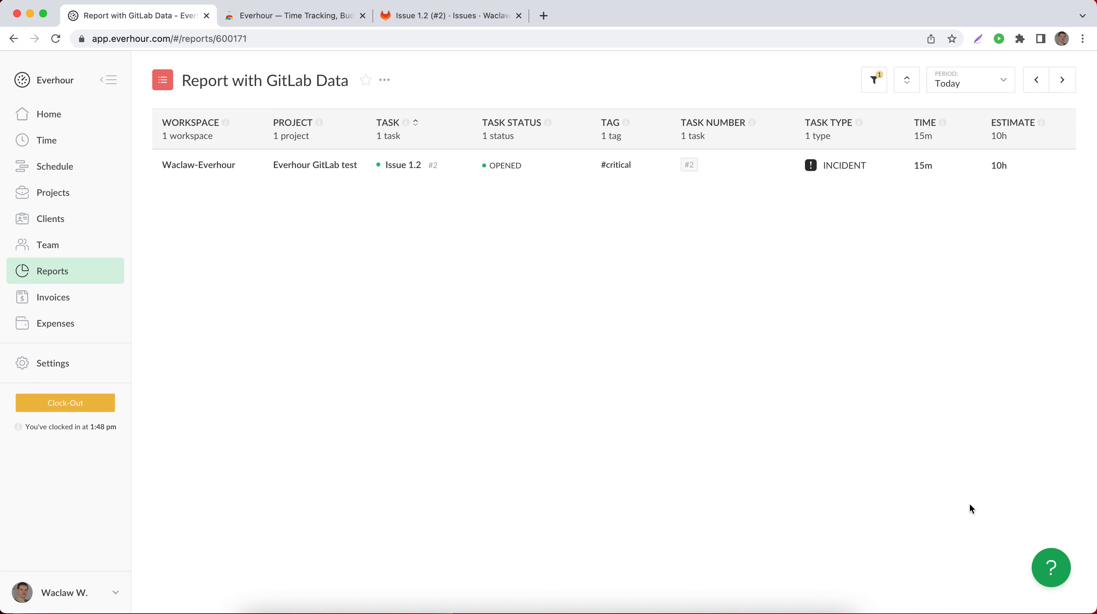
mouse_move(703, 53)
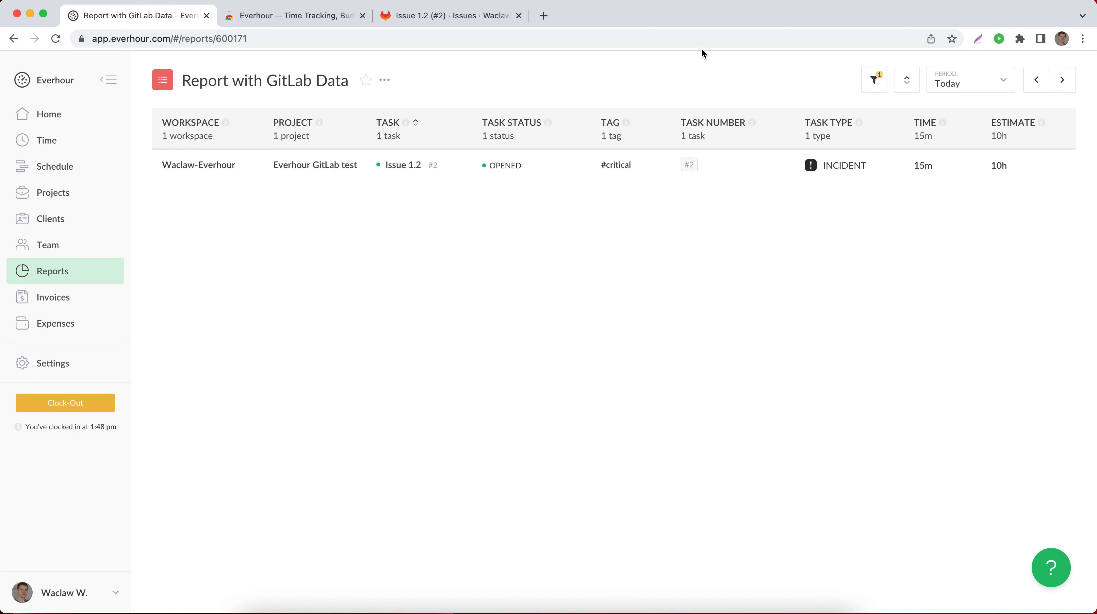
mouse_move(690, 29)
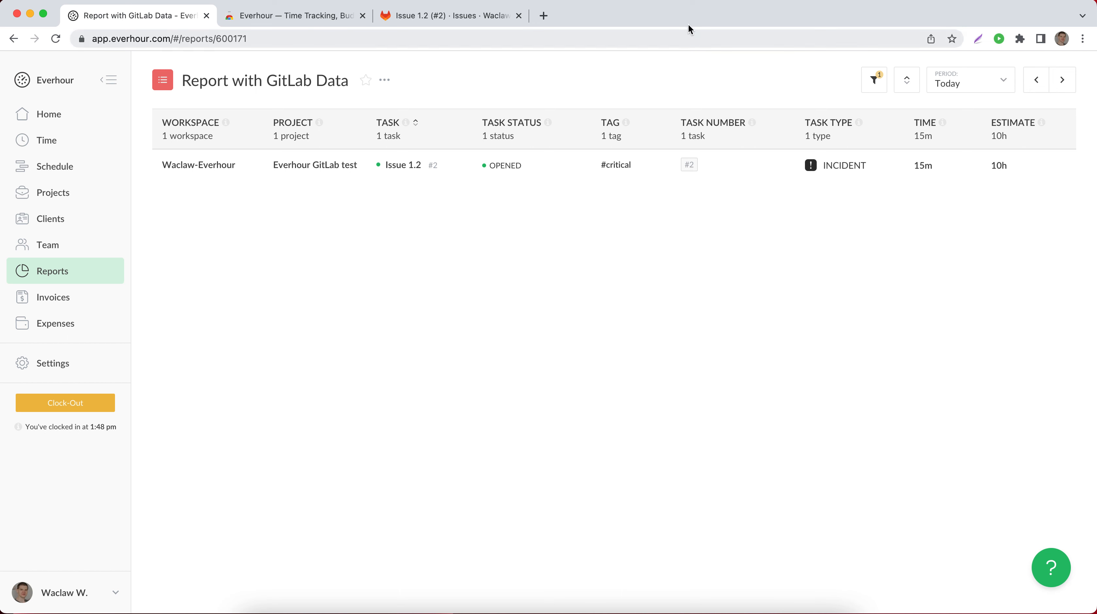